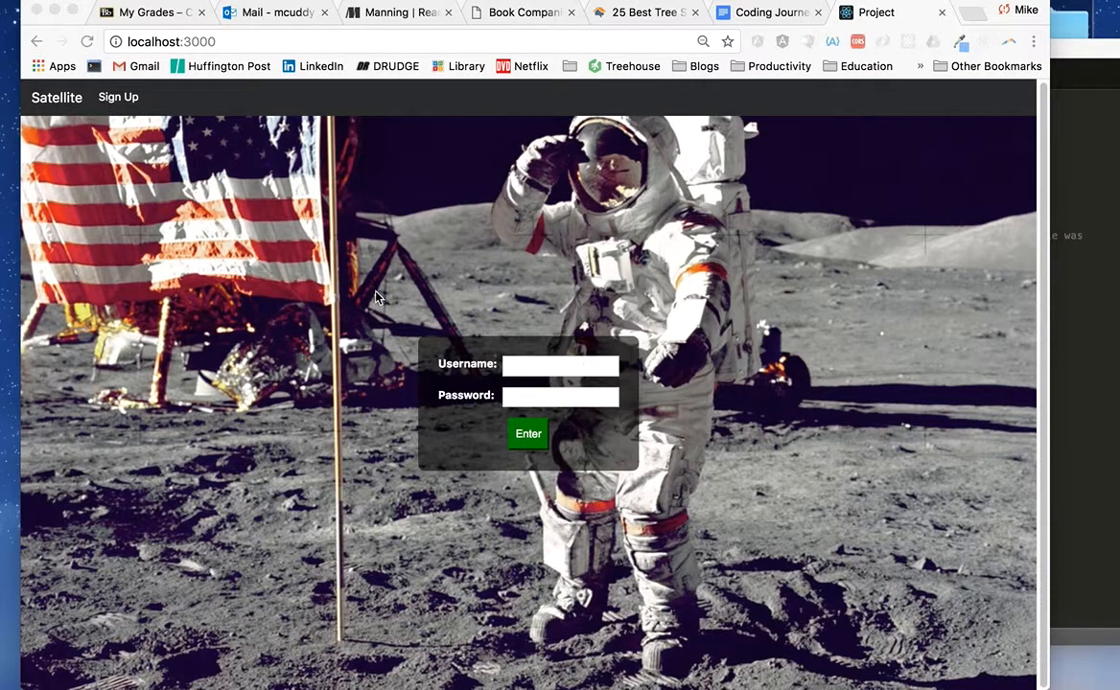
mouse_move(439, 268)
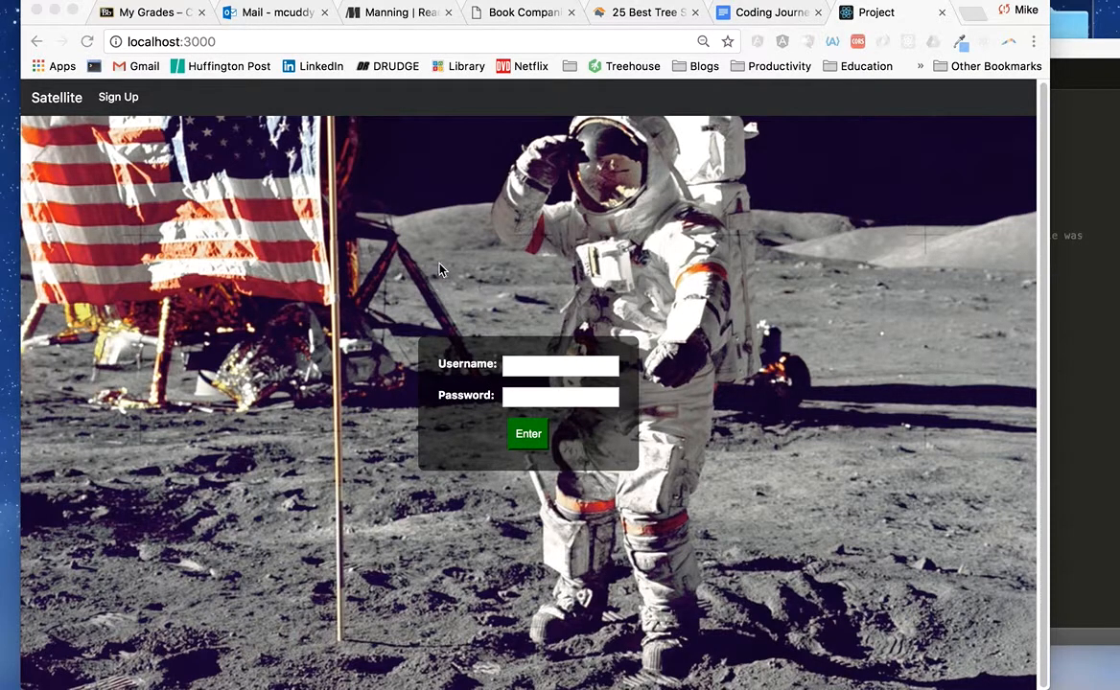
mouse_move(466, 322)
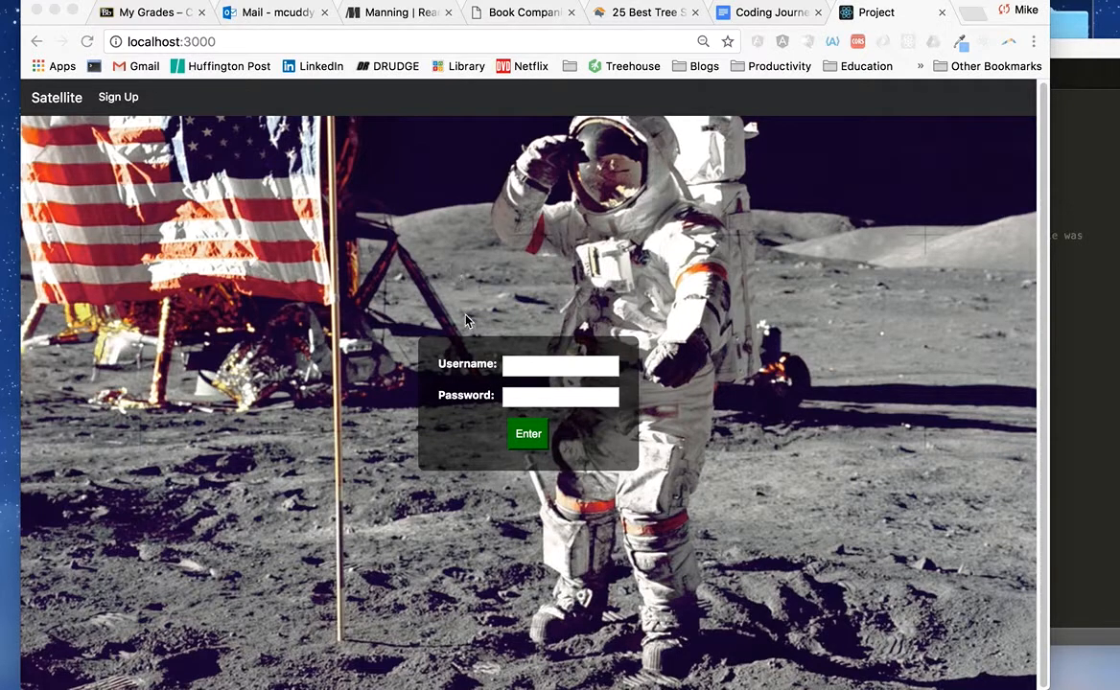
Step: Log in with the autofilled saved username and password to reach the home page
left_click(560, 364)
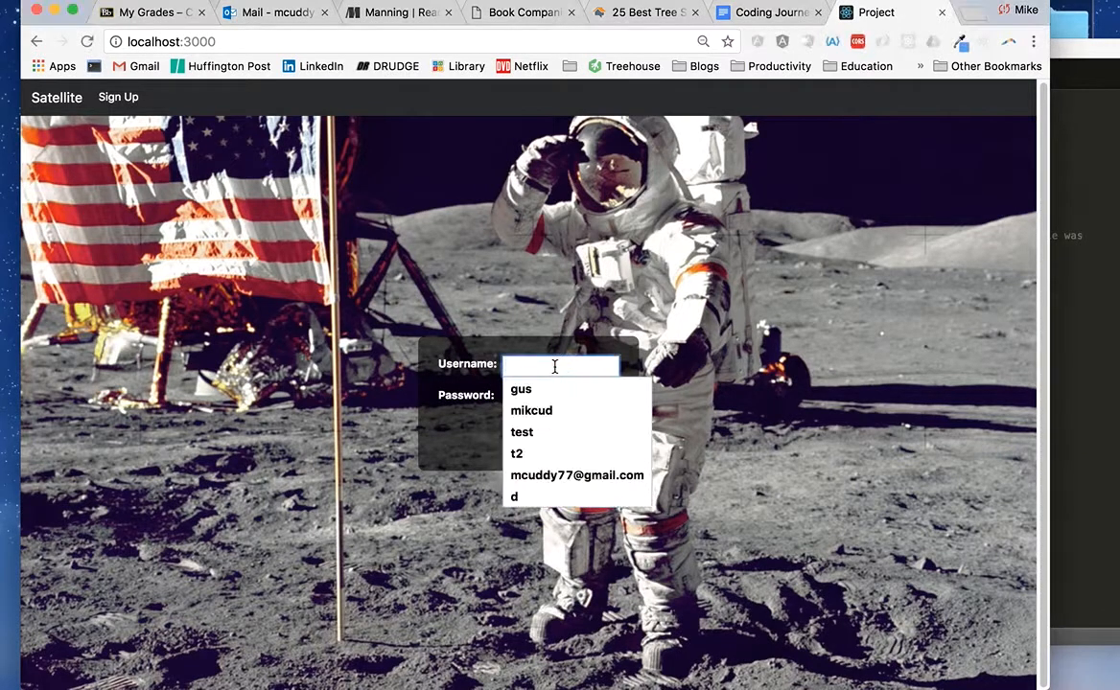
left_click(521, 390)
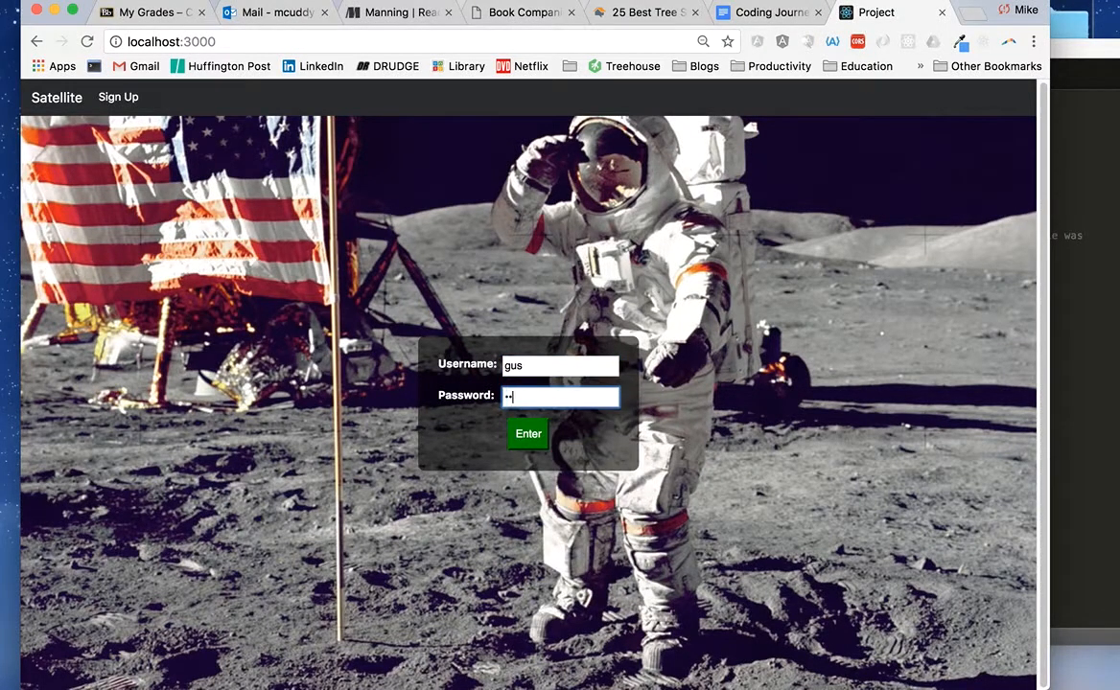
left_click(527, 433)
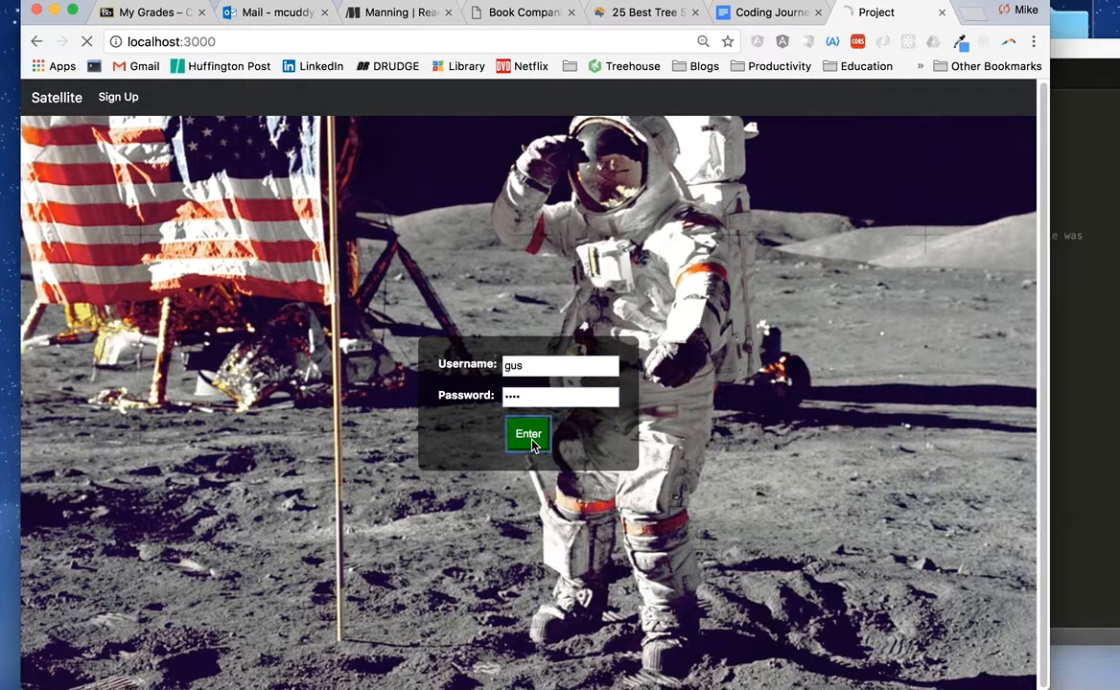
left_click(527, 433)
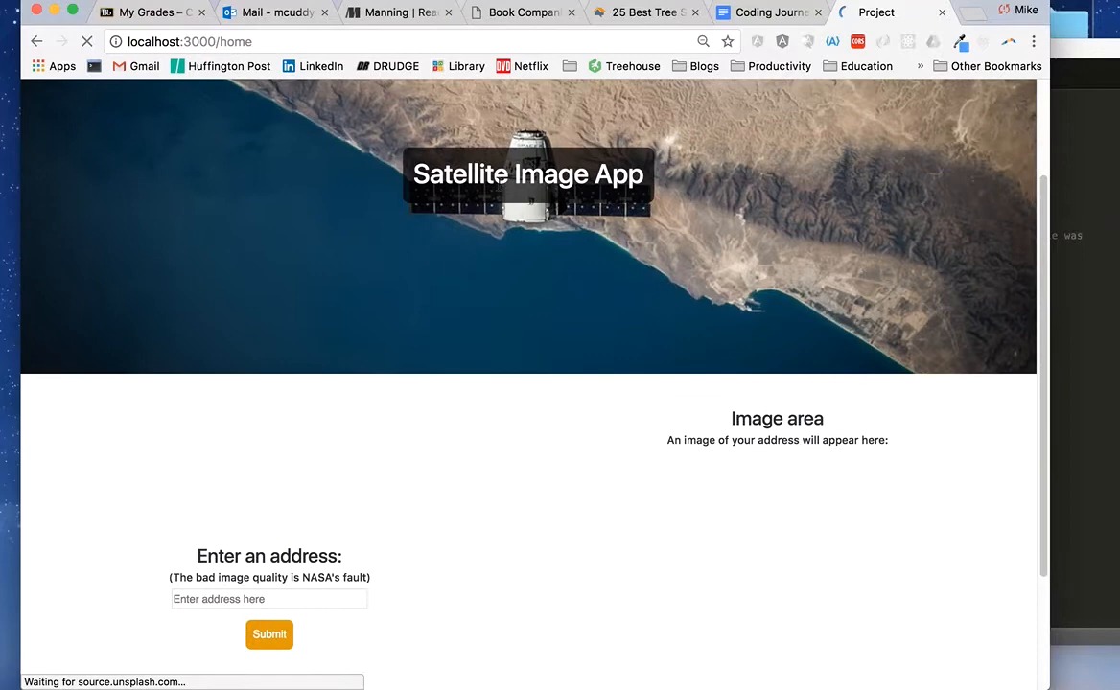
mouse_move(469, 142)
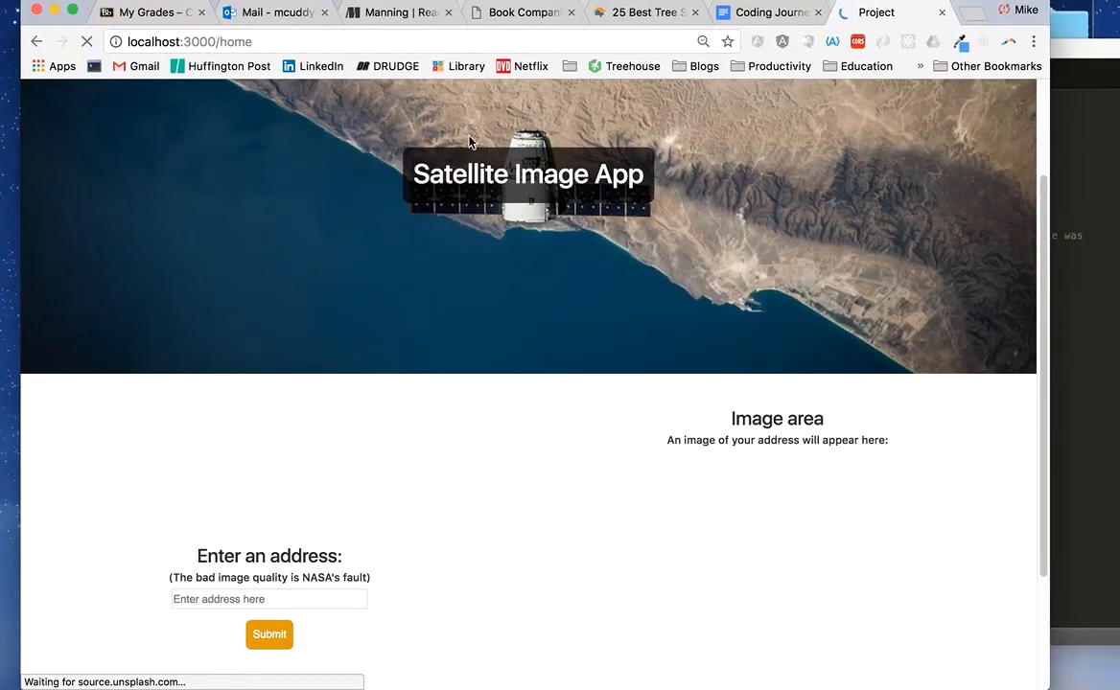
Step: Enter the address '24' and submit it to display that location's satellite image
scroll("down", 3)
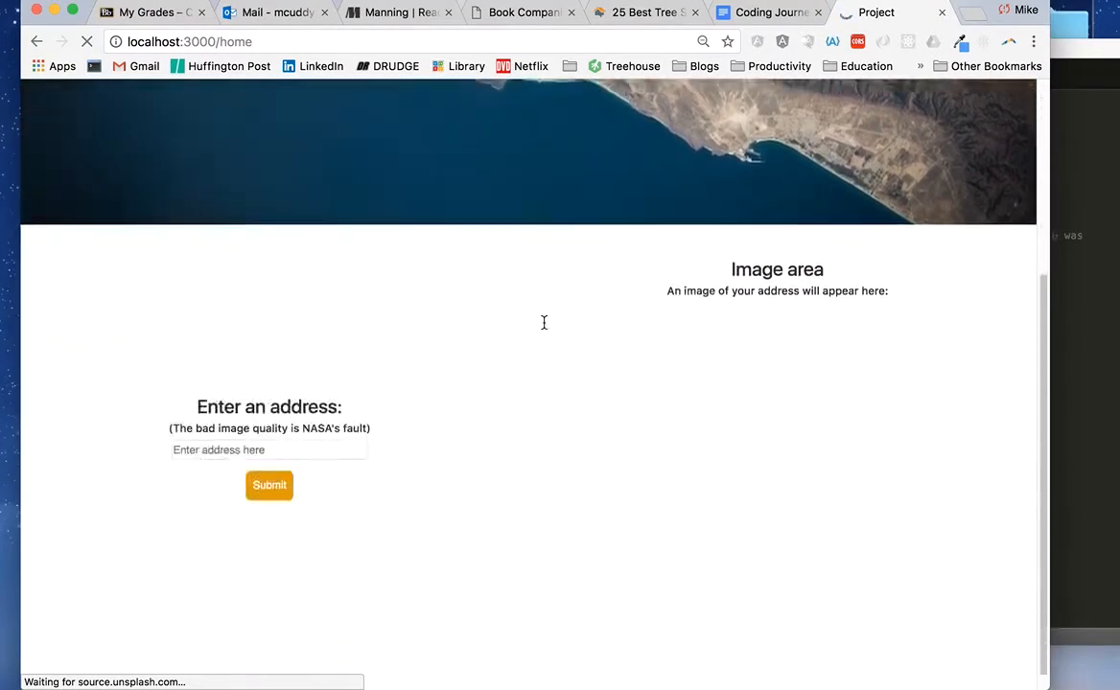
type("2460 chandler grove dr")
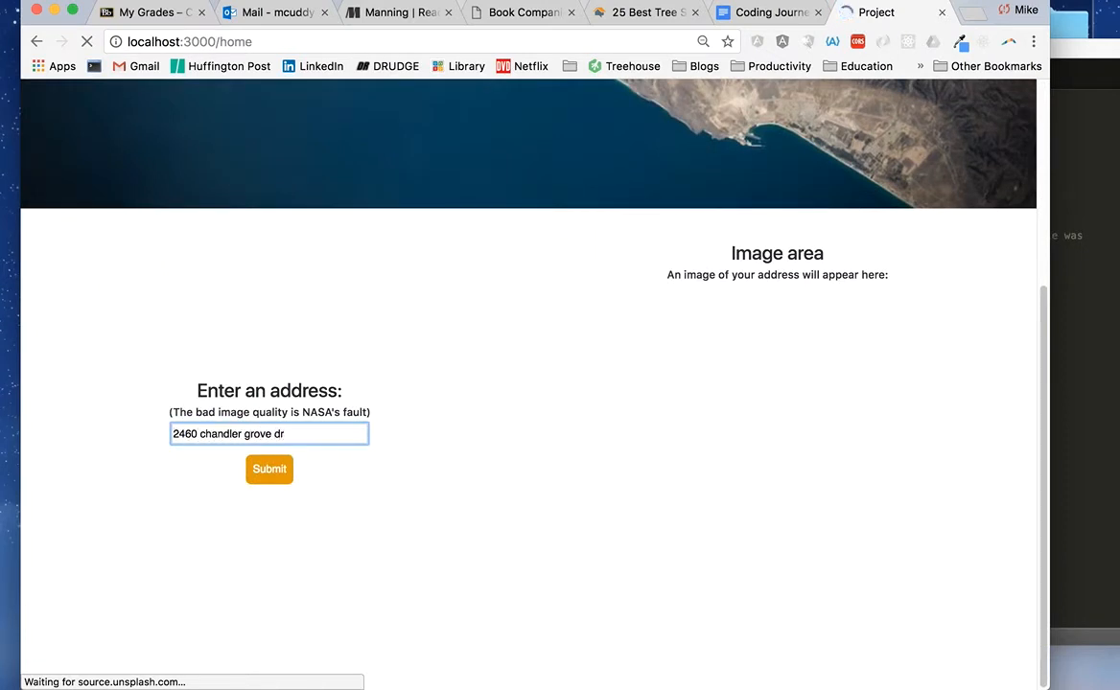
left_click(268, 468)
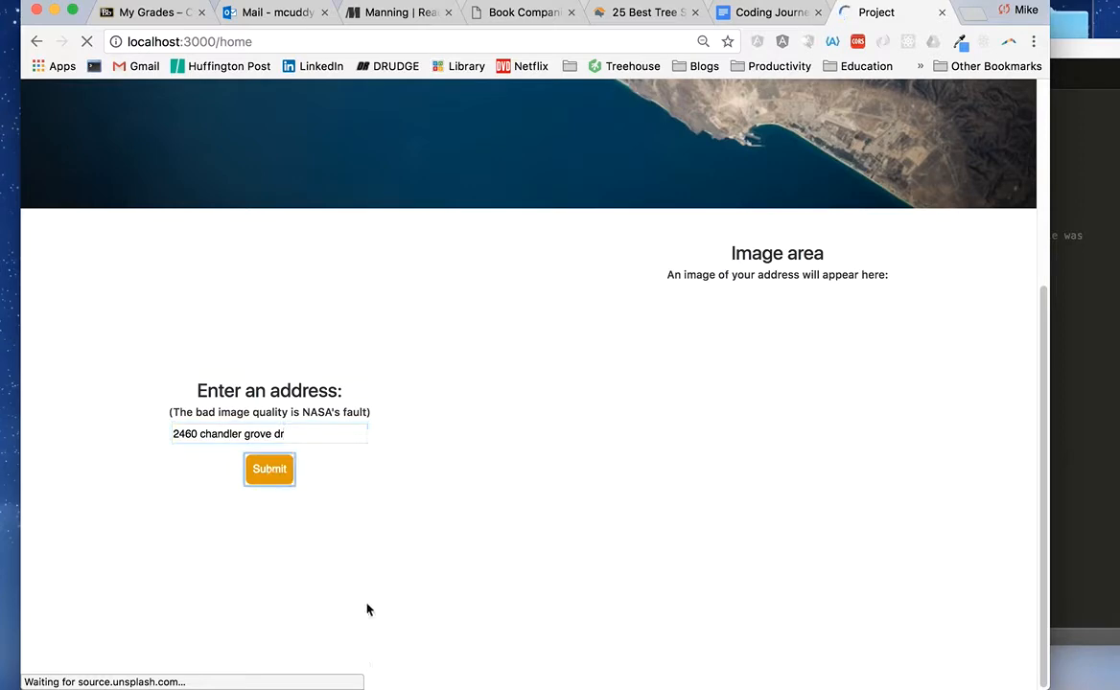
scroll("up", 3)
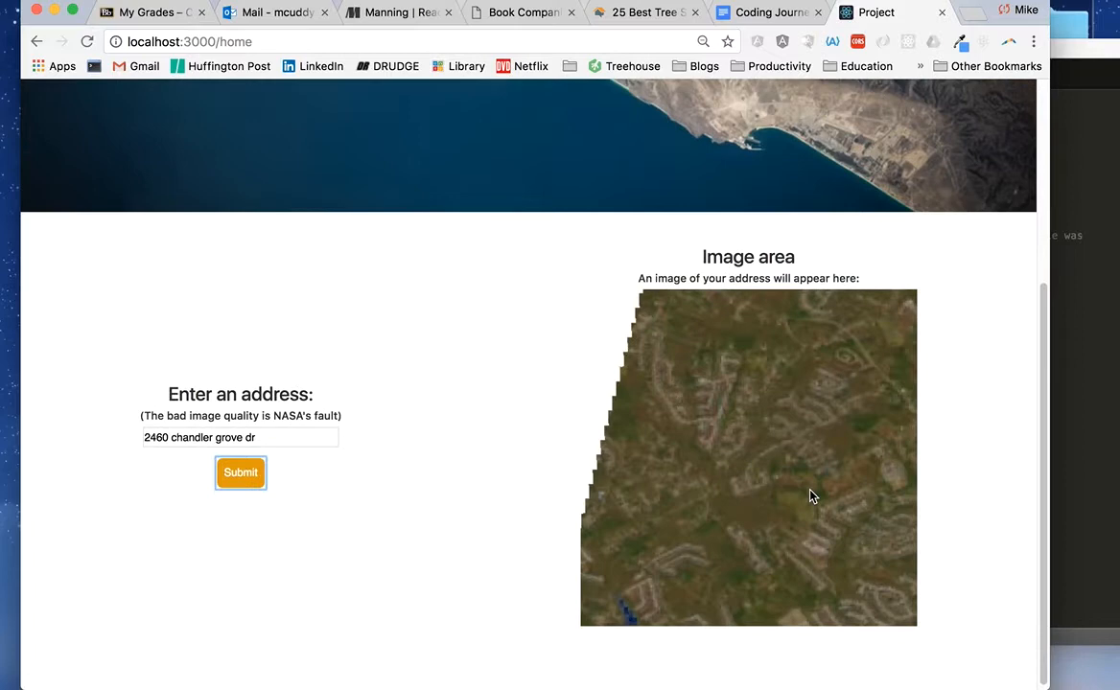
mouse_move(753, 467)
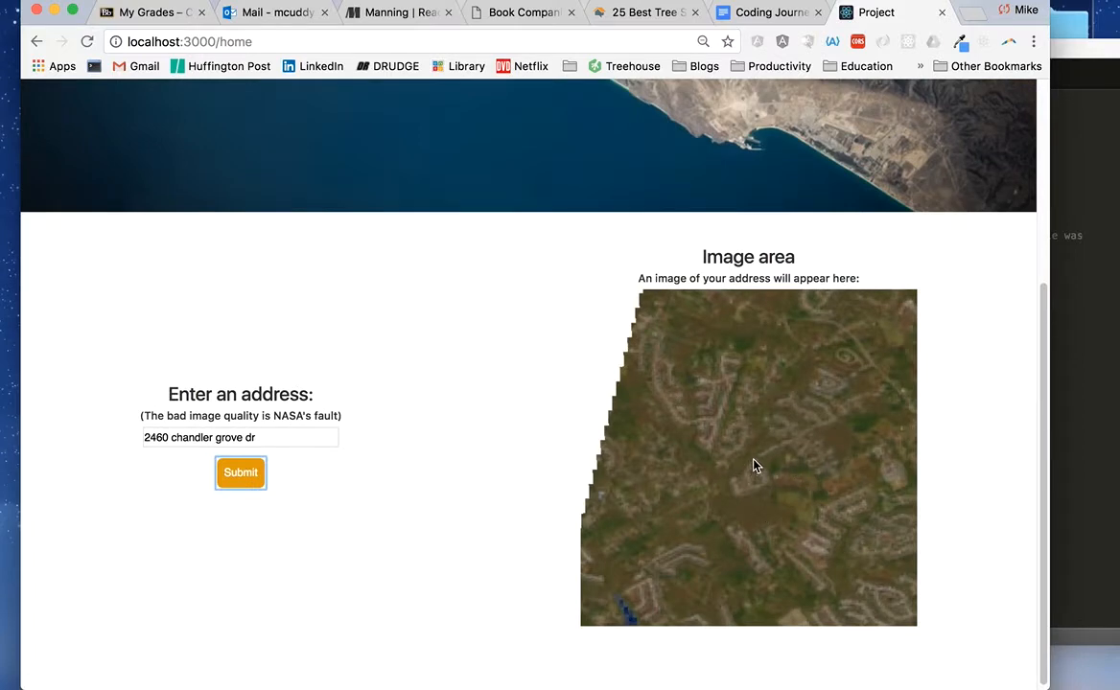
mouse_move(757, 467)
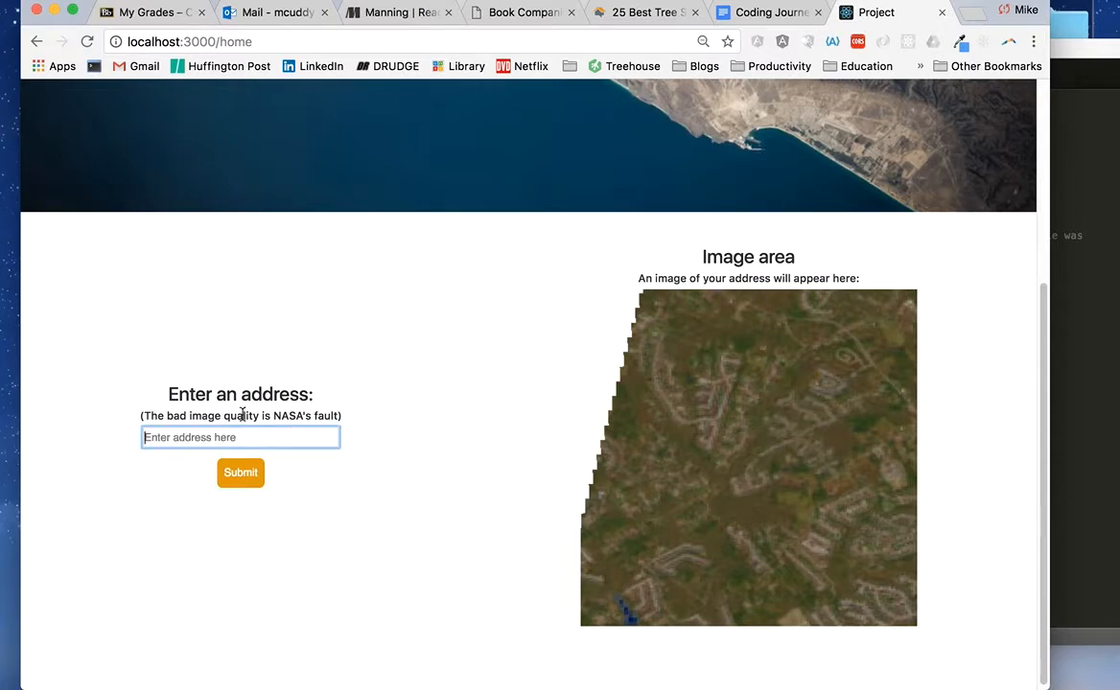
mouse_move(631, 437)
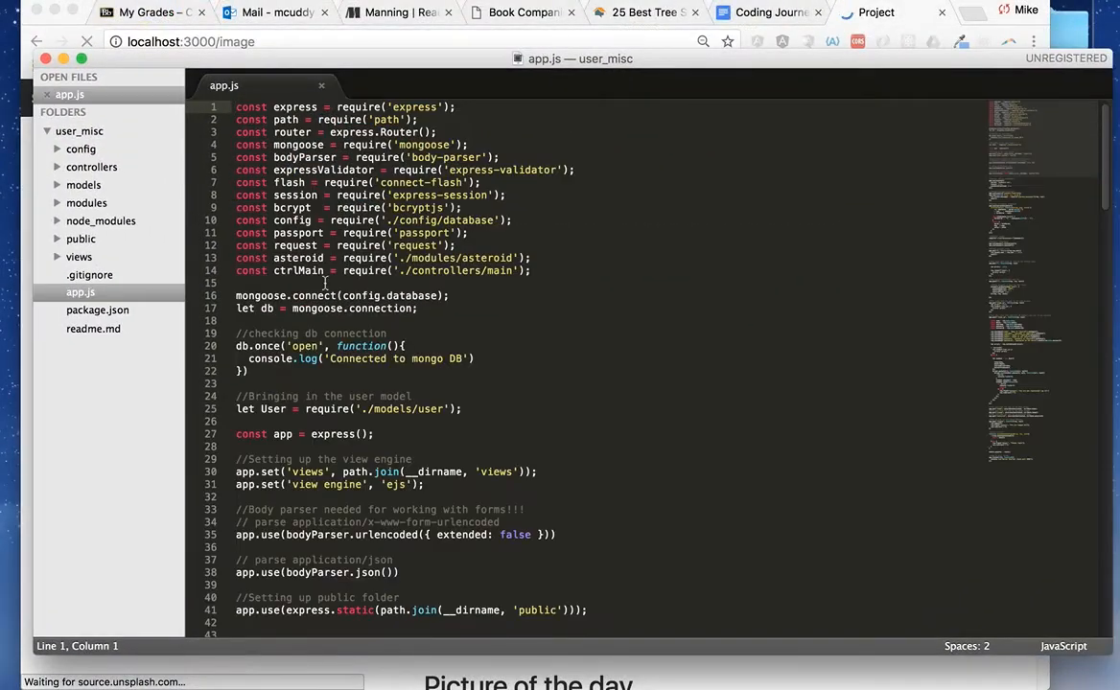
Step: Highlight the /home, /image and /asteroid routes in app.js, then switch to controllers/main.js
scroll("down", 3)
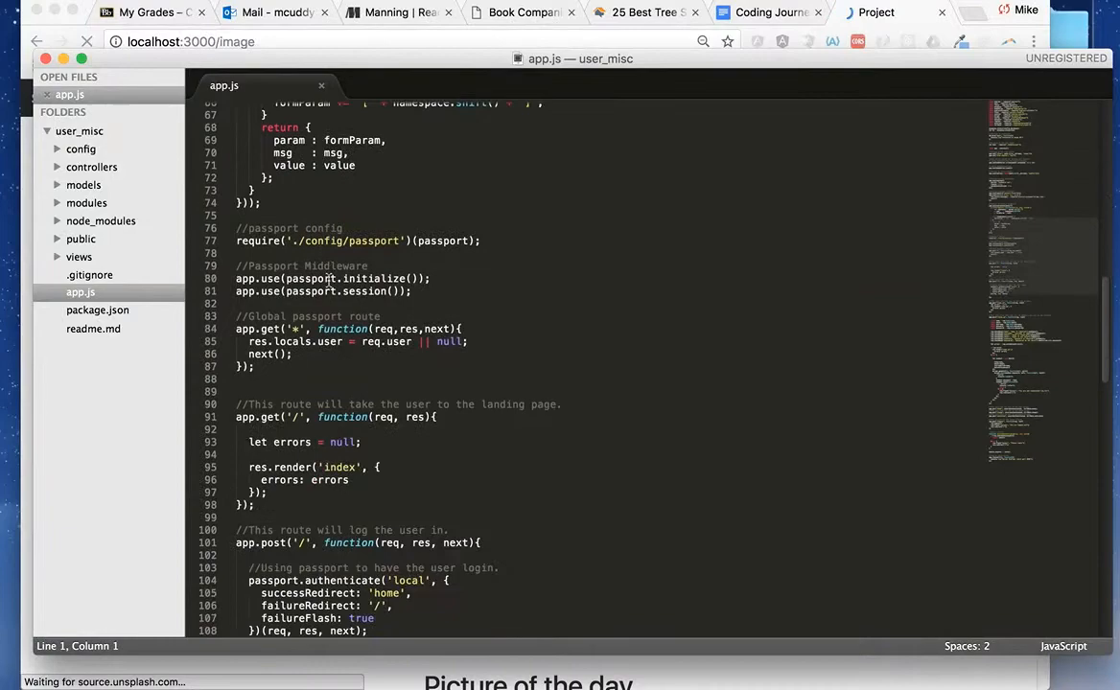
scroll("down", 3)
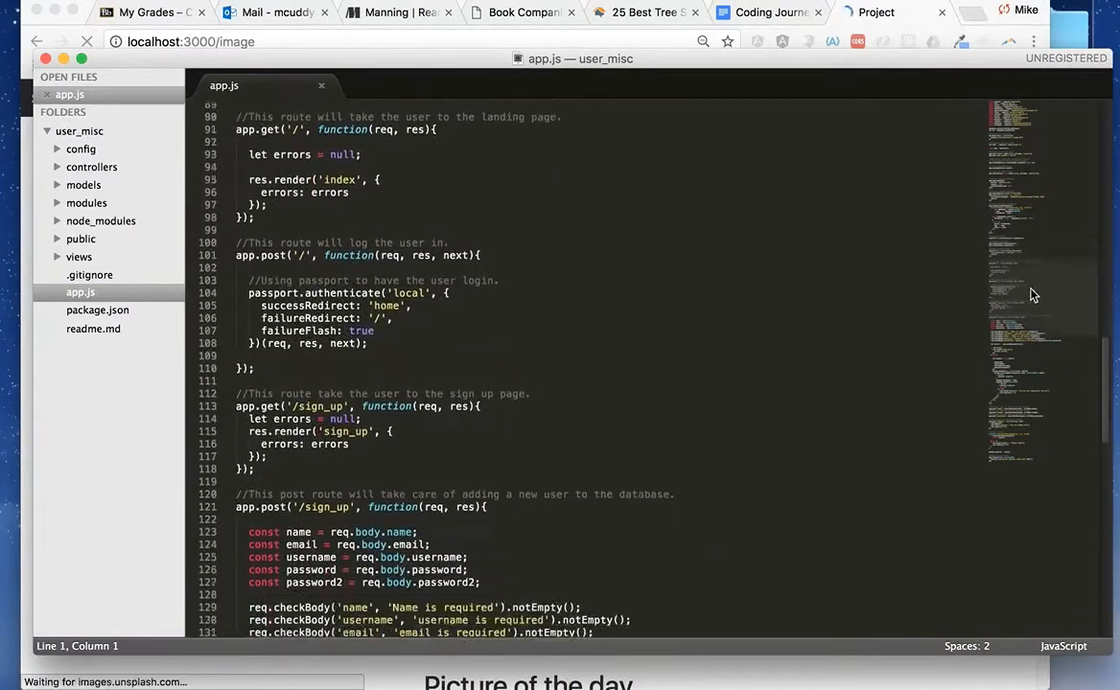
scroll("down", 3)
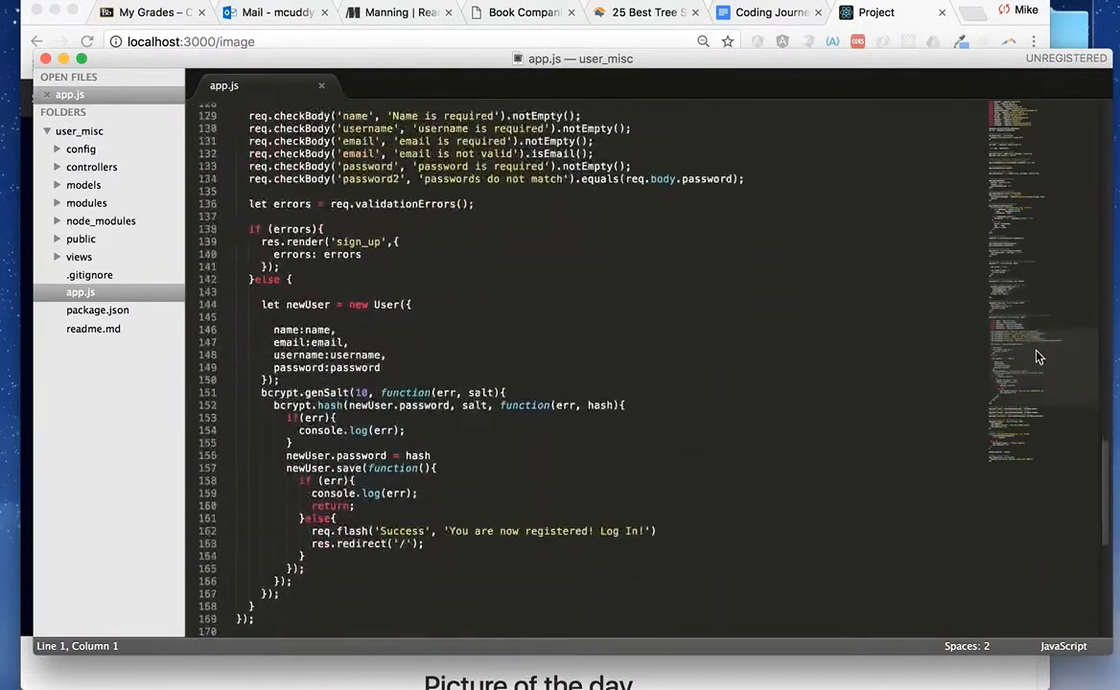
scroll("down", 3)
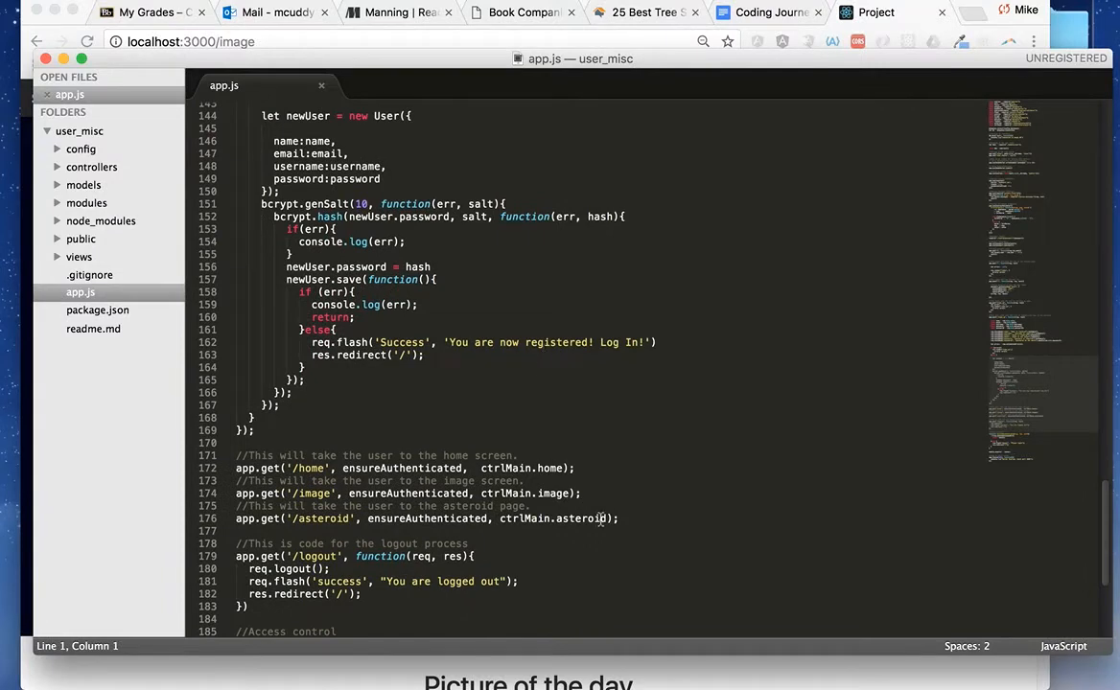
left_click_drag(236, 479, 617, 517)
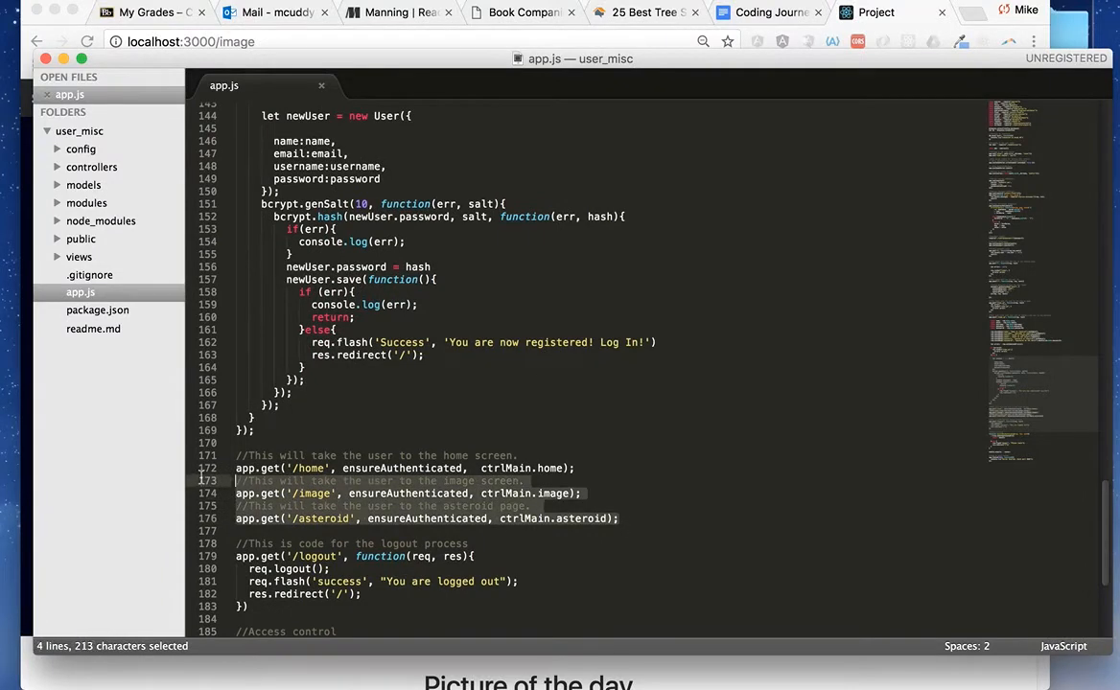
left_click(94, 184)
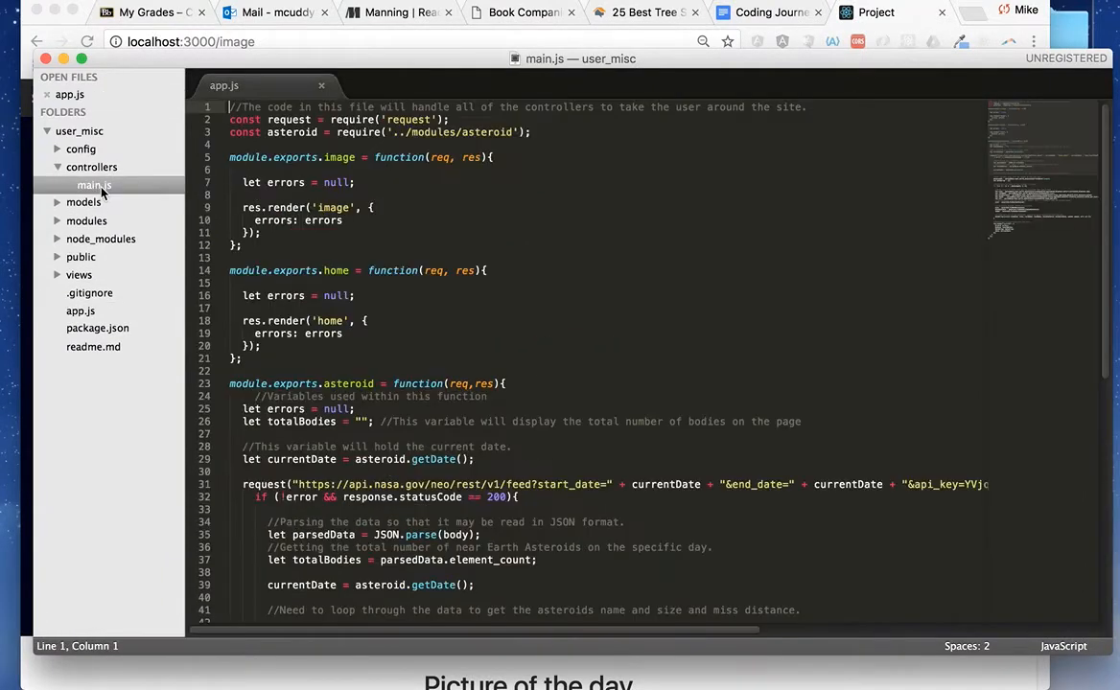
Step: View models/user.js schema and the modules/asteroid.js date helper
scroll("down", 3)
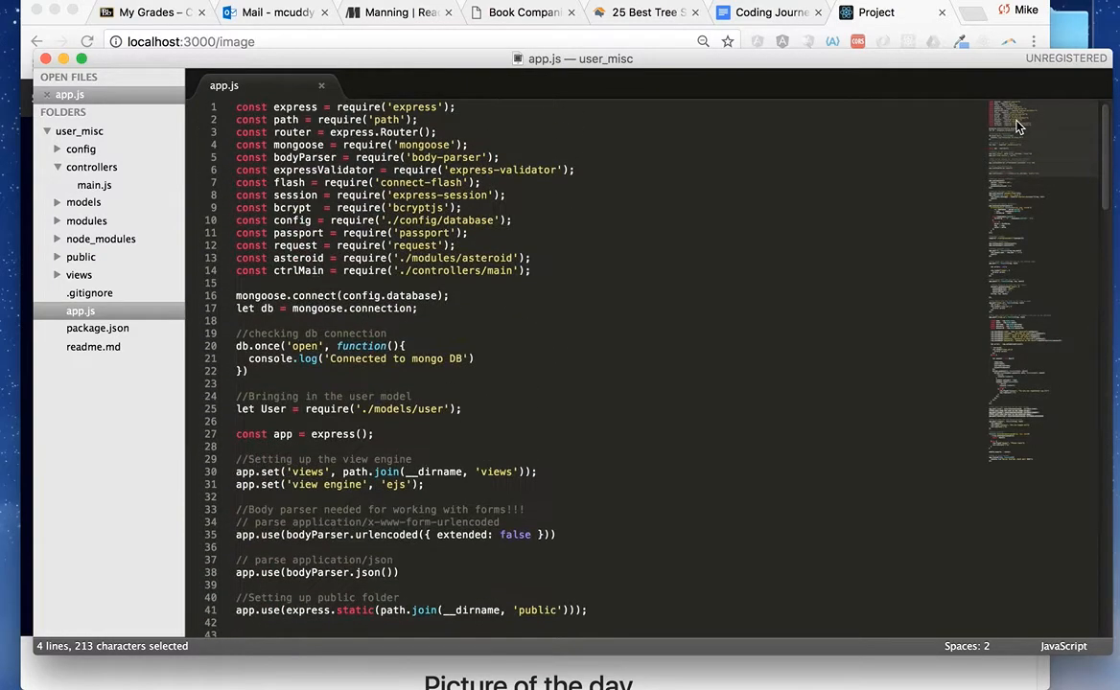
scroll("down", 3)
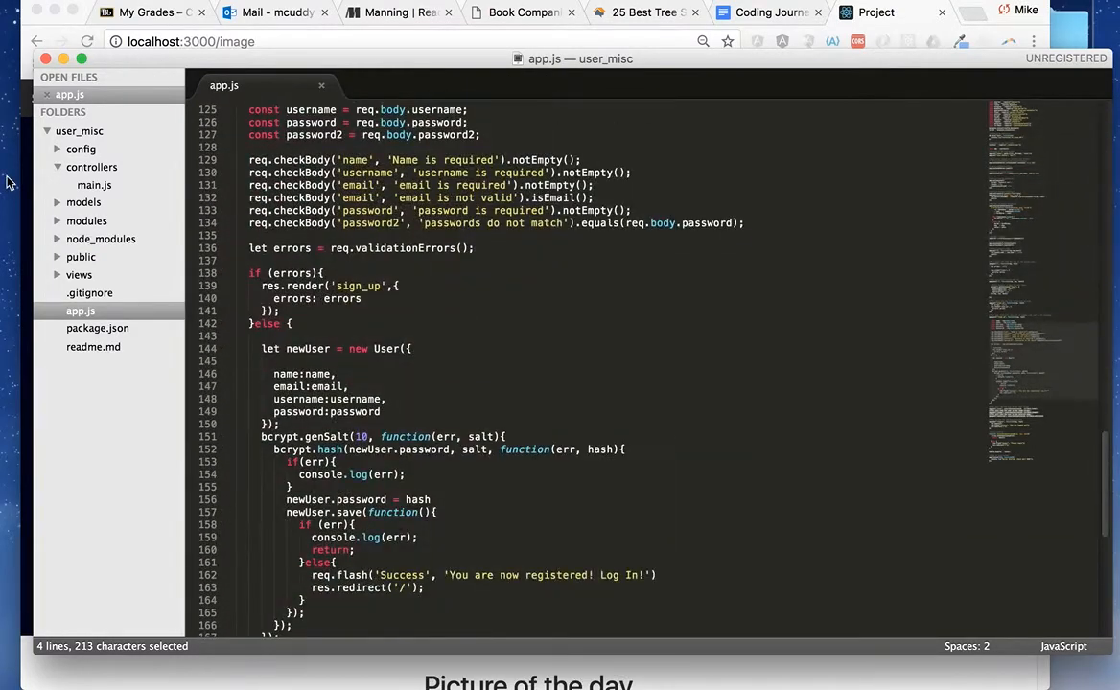
left_click(92, 221)
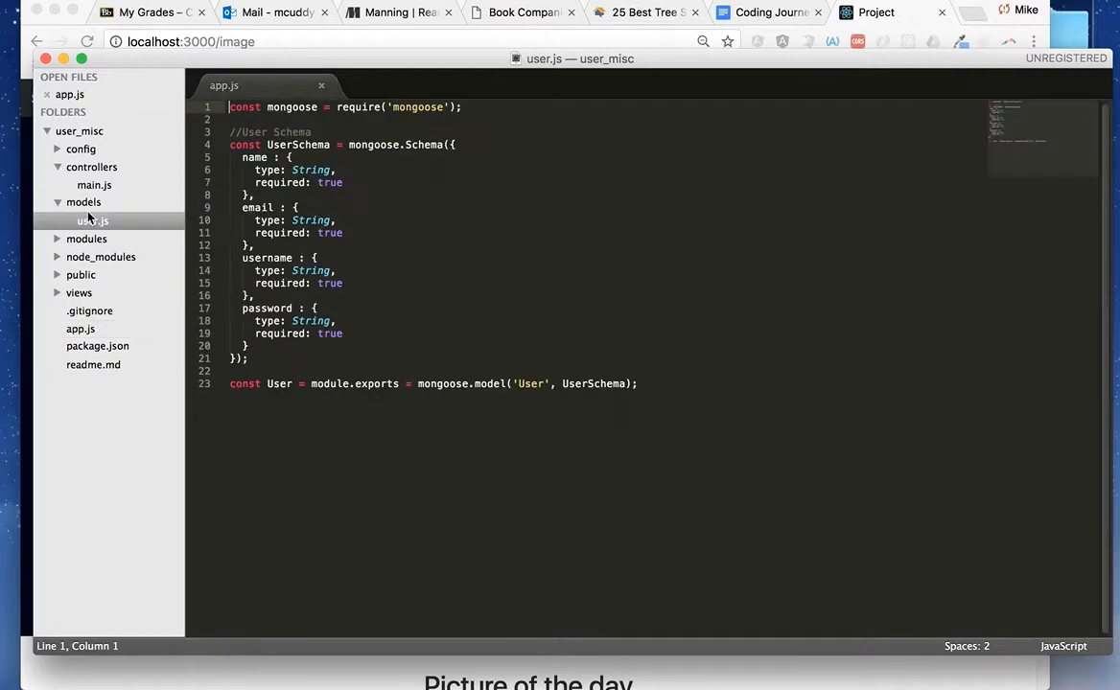
left_click(87, 220)
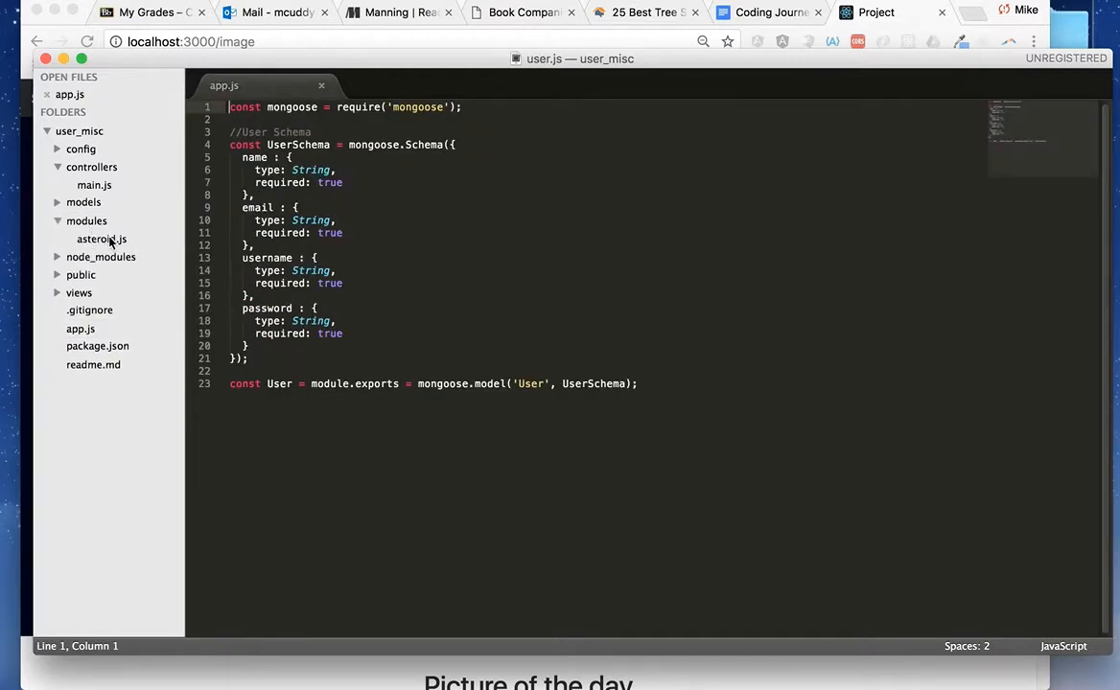
left_click(100, 238)
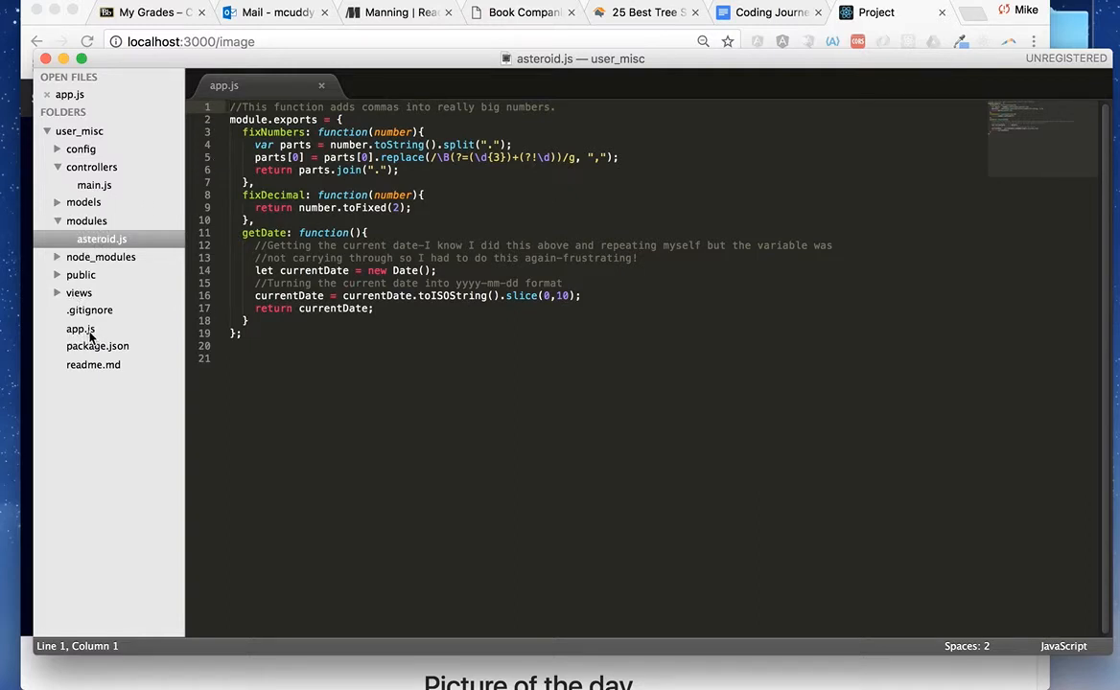
Step: Return to main.js and expand the config folder showing database and passport files
left_click(94, 184)
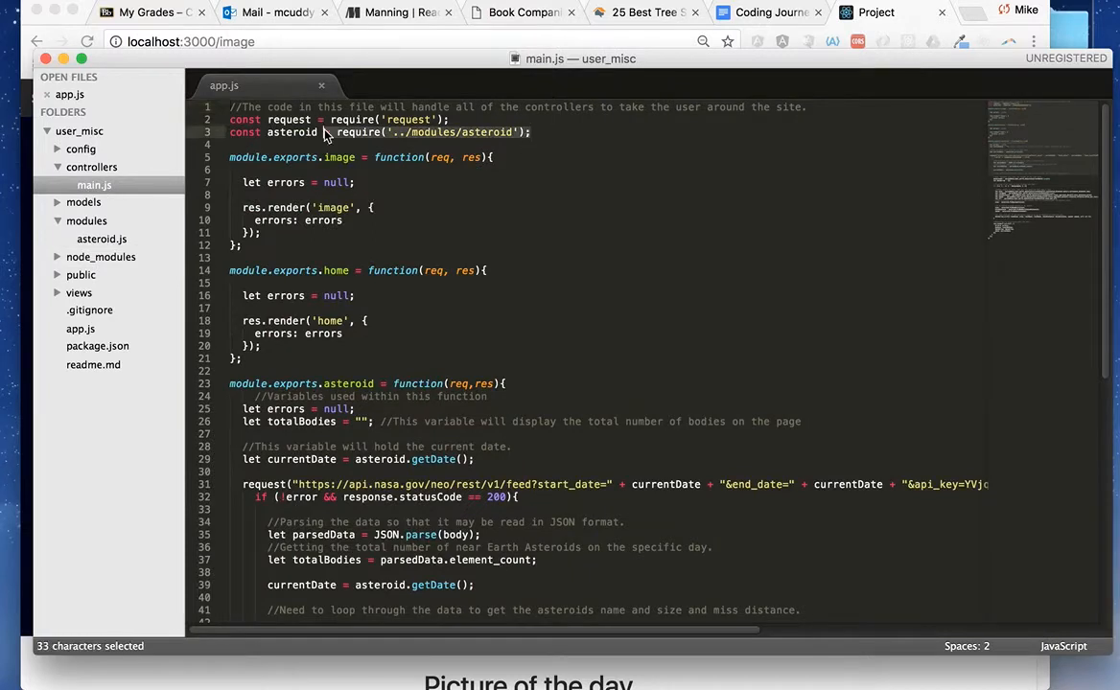
left_click(80, 150)
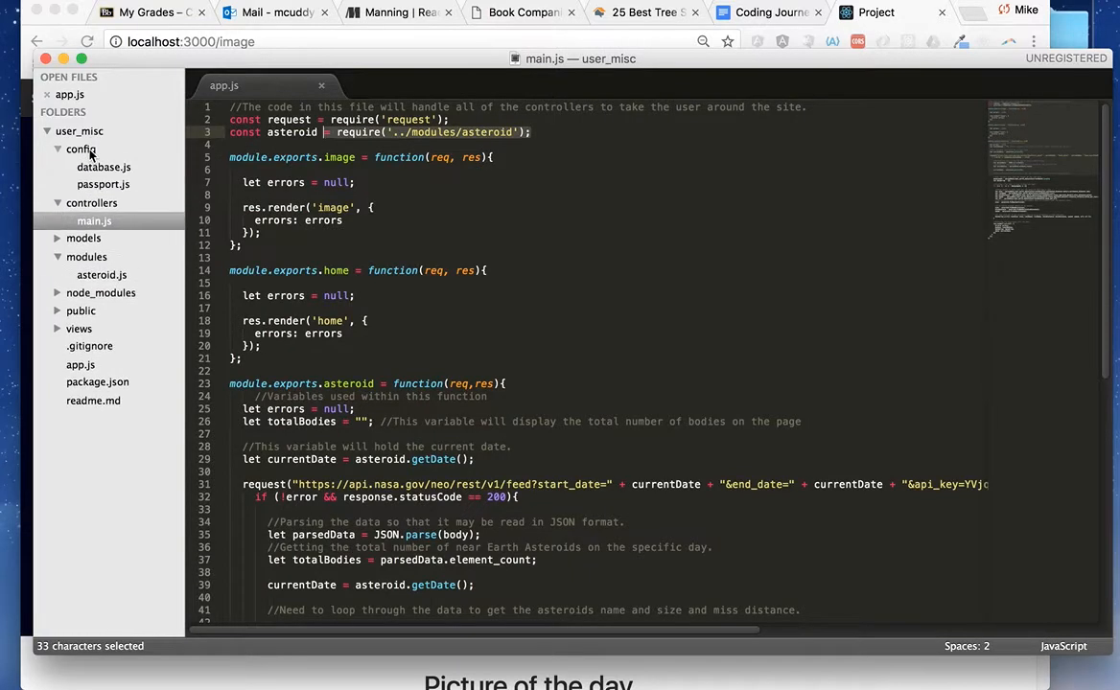
left_click(81, 150)
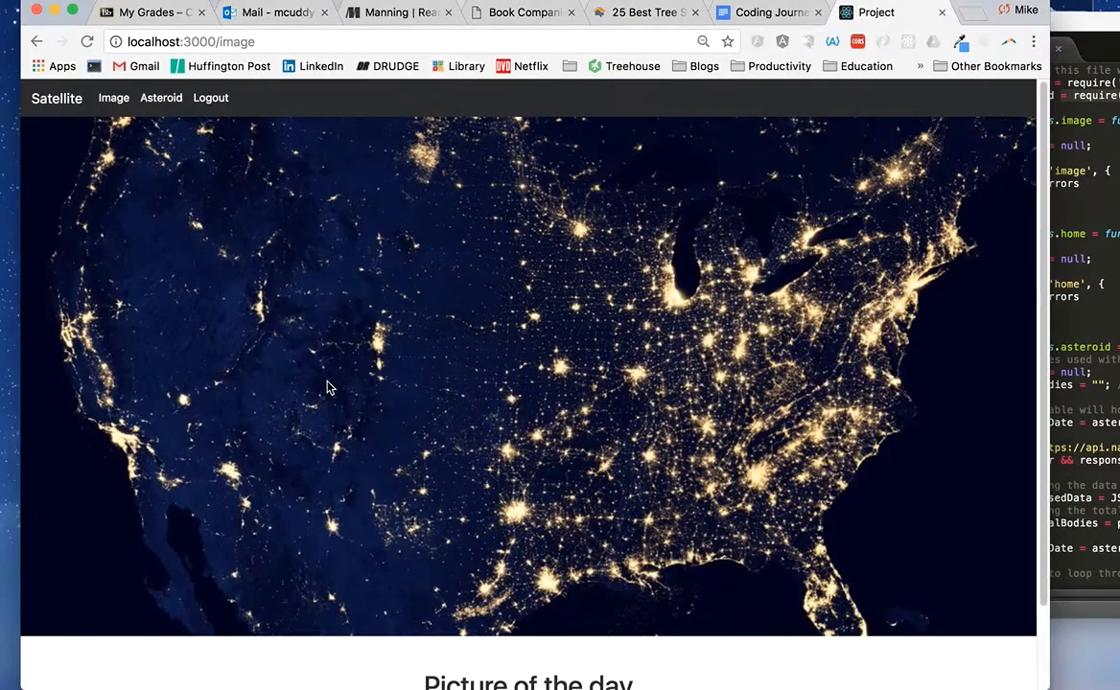
scroll("down", 3)
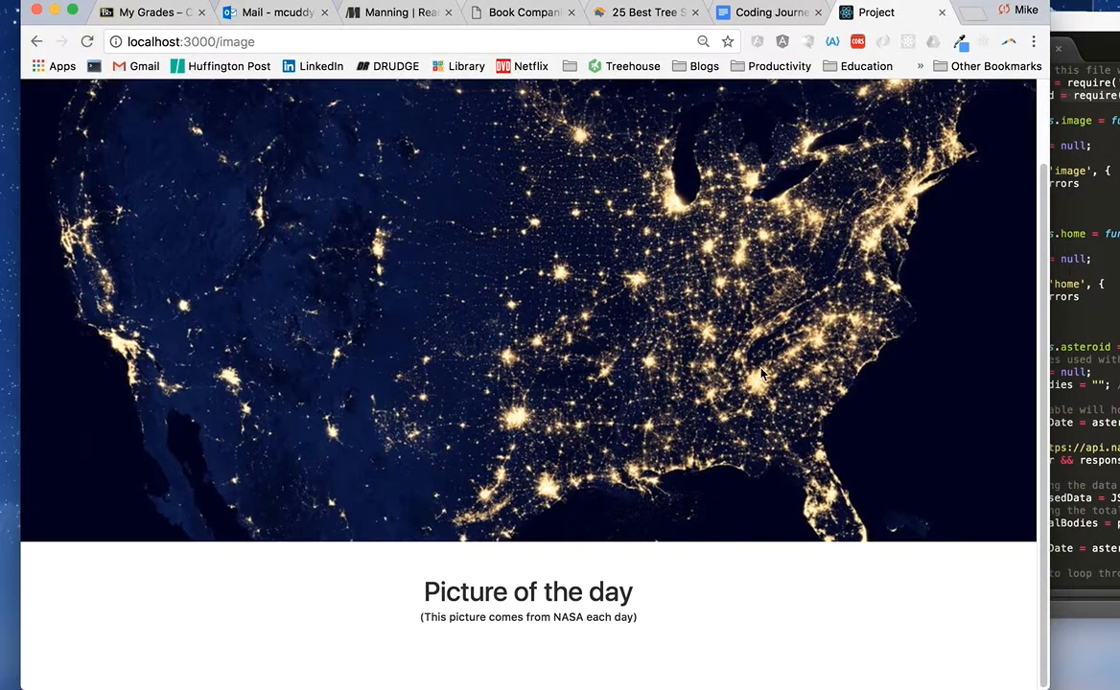
mouse_move(614, 272)
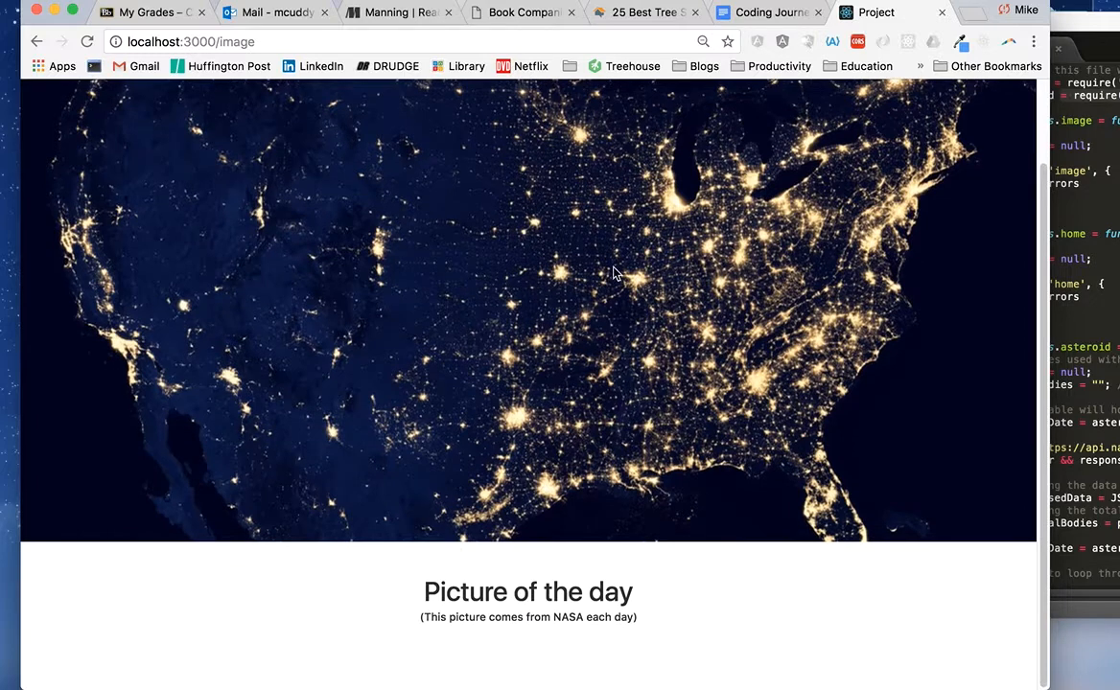
mouse_move(1050, 207)
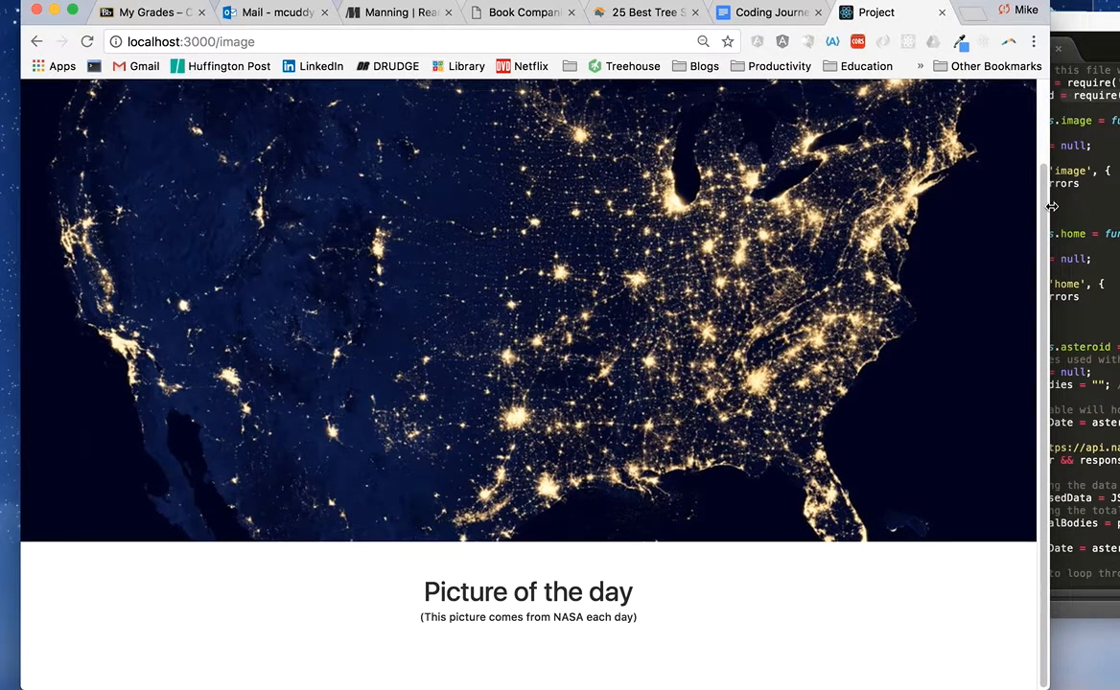
mouse_move(972, 407)
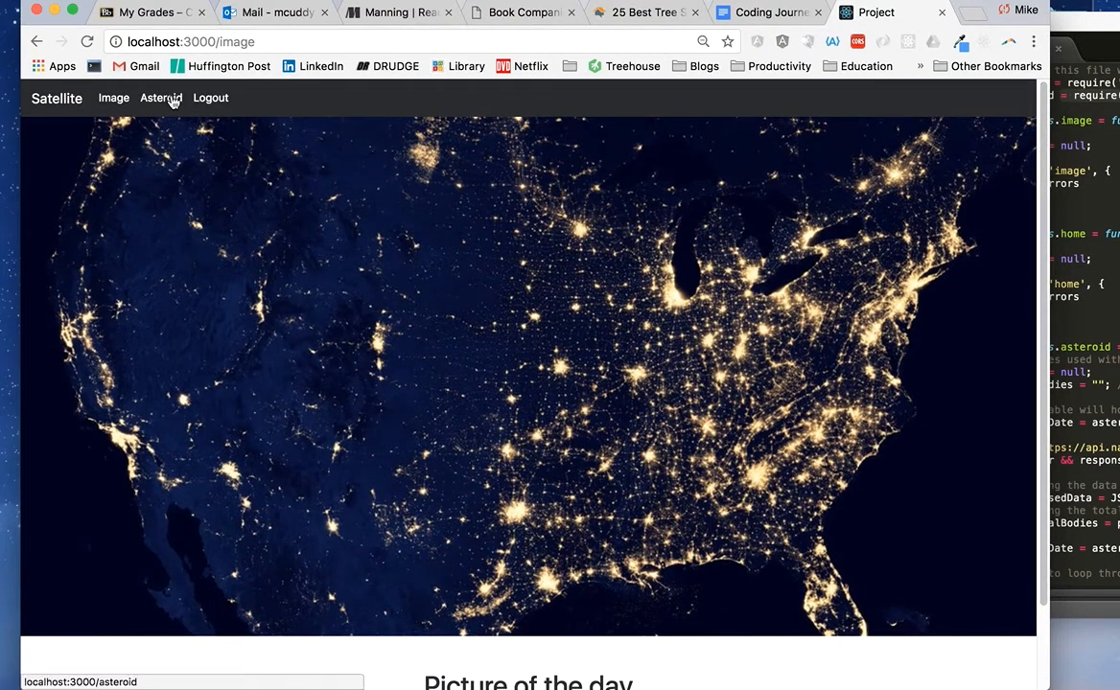
Step: Load localhost:3000/asteroid showing eight near-Earth asteroid cards for 2017-09-19
left_click(161, 95)
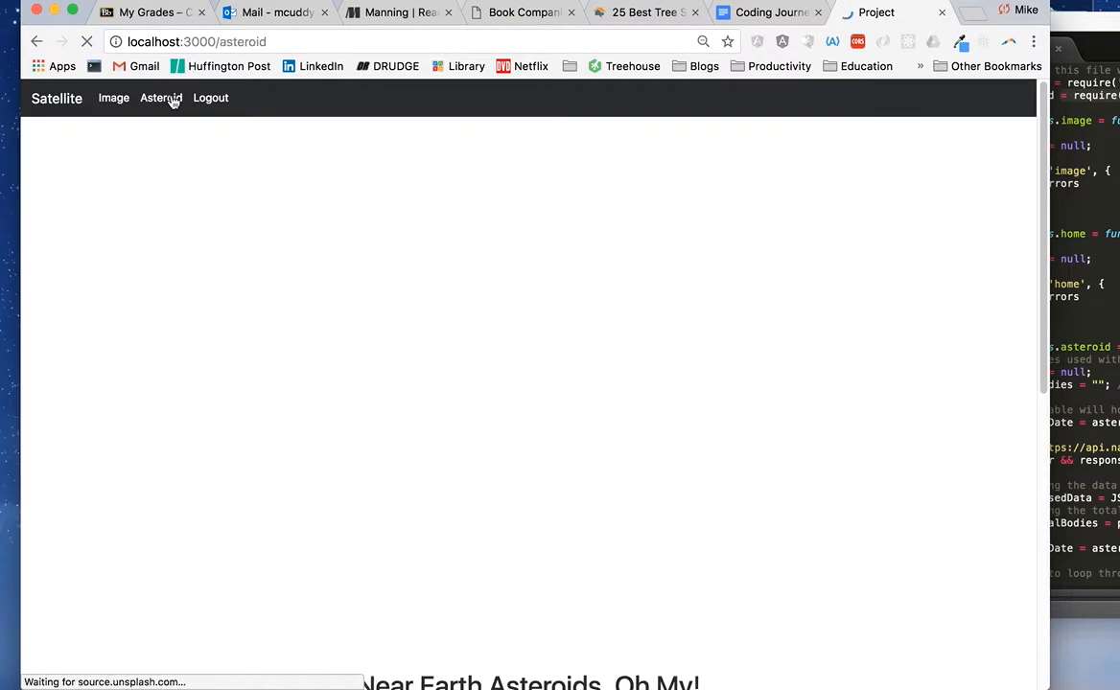
left_click(161, 96)
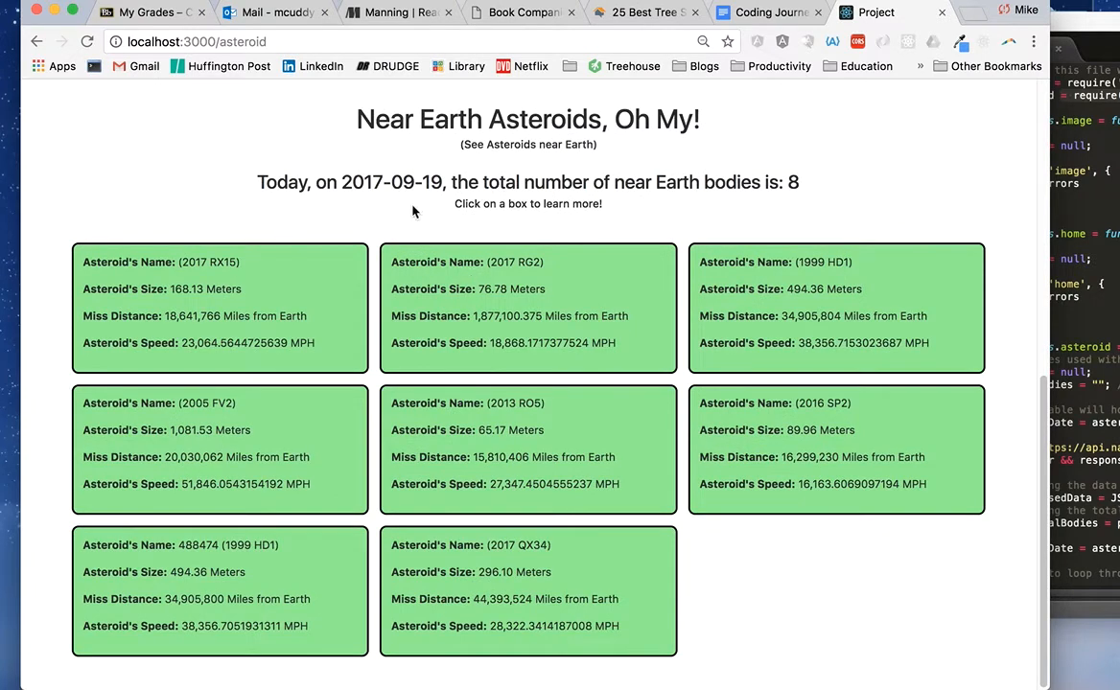
mouse_move(456, 157)
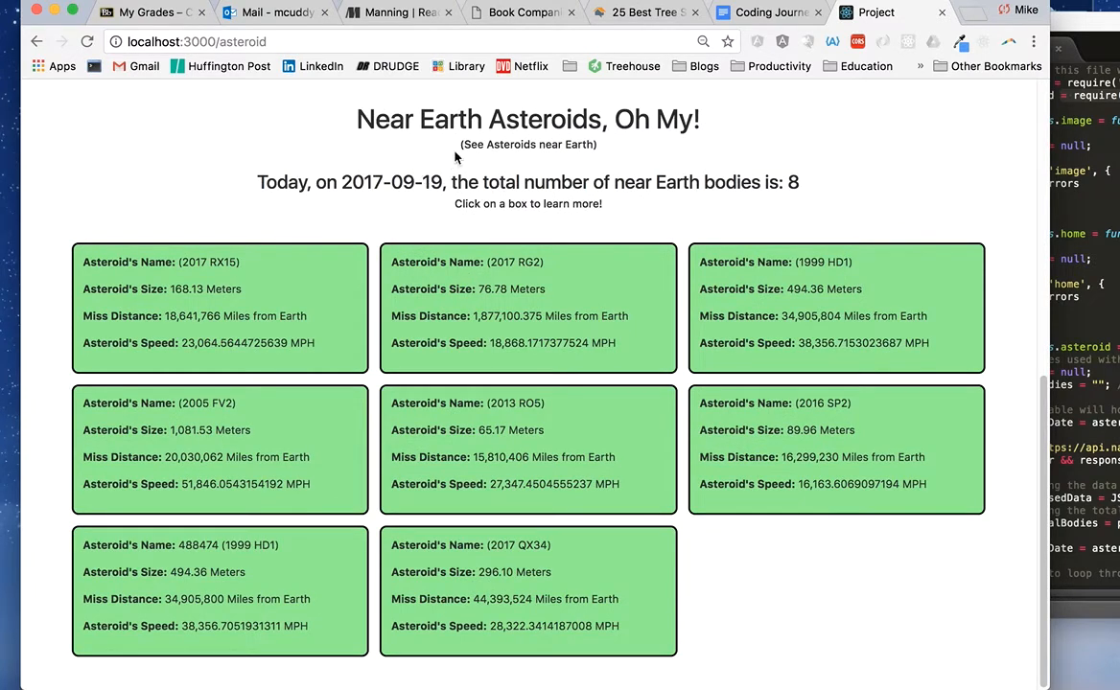
mouse_move(801, 178)
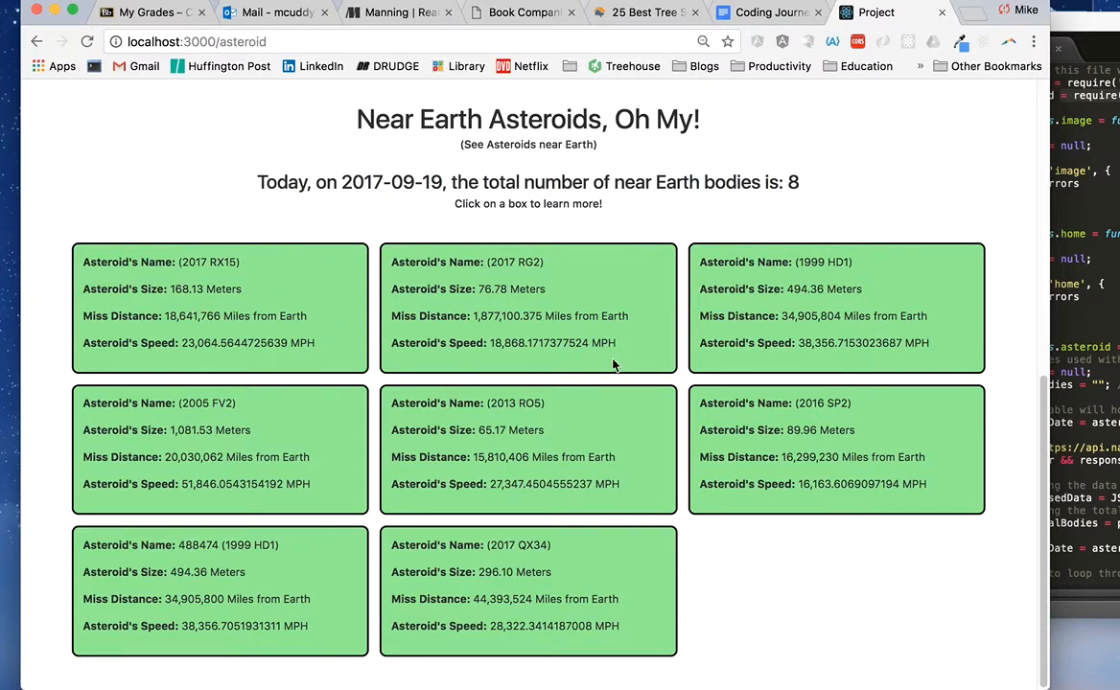
mouse_move(1055, 326)
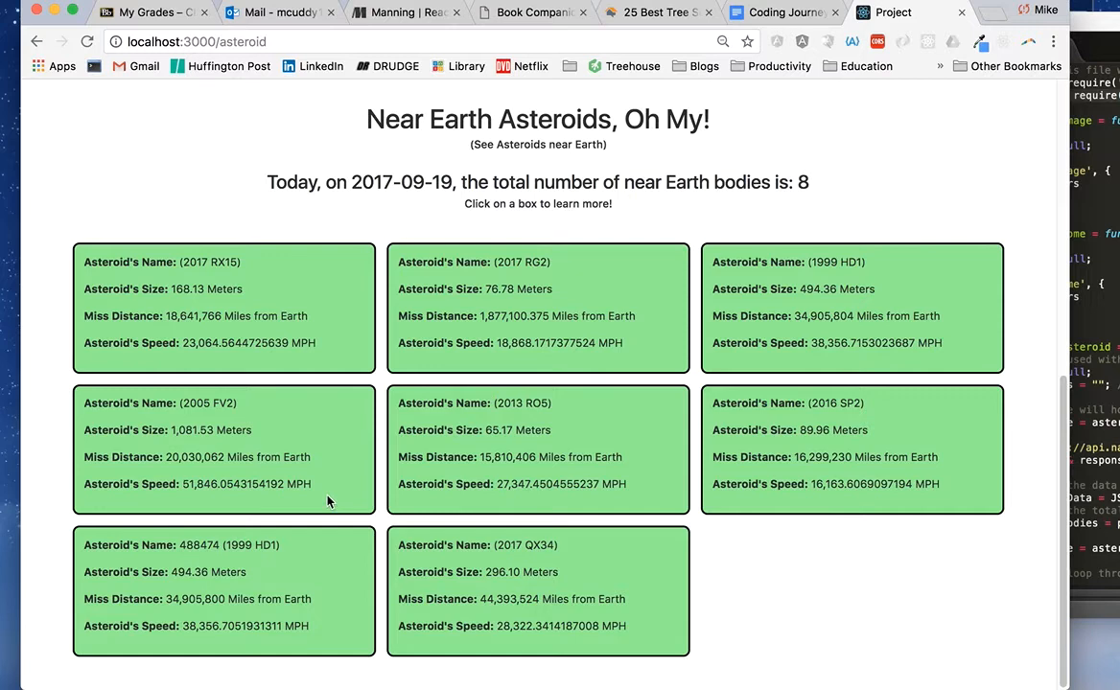
mouse_move(330, 368)
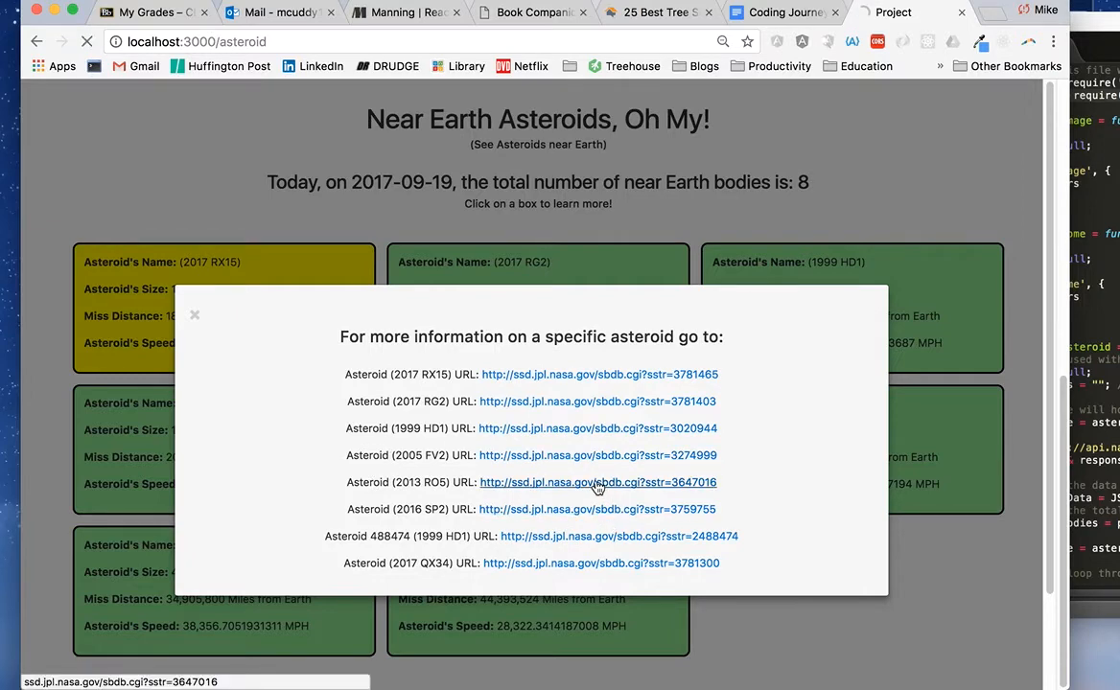
left_click(598, 483)
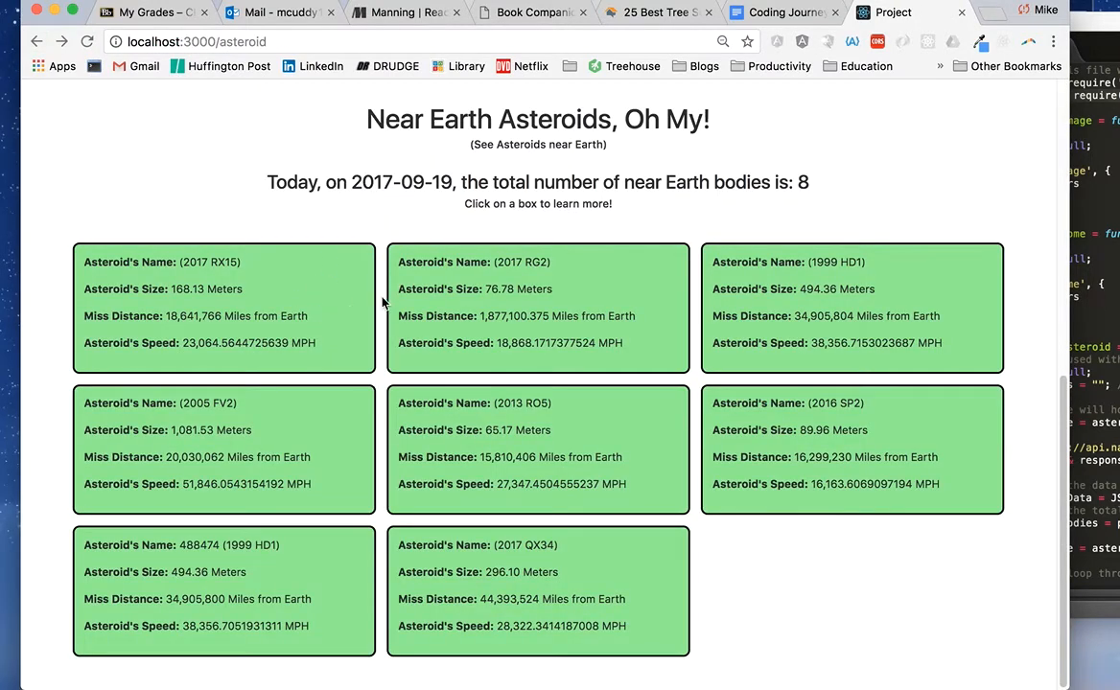
left_click(222, 307)
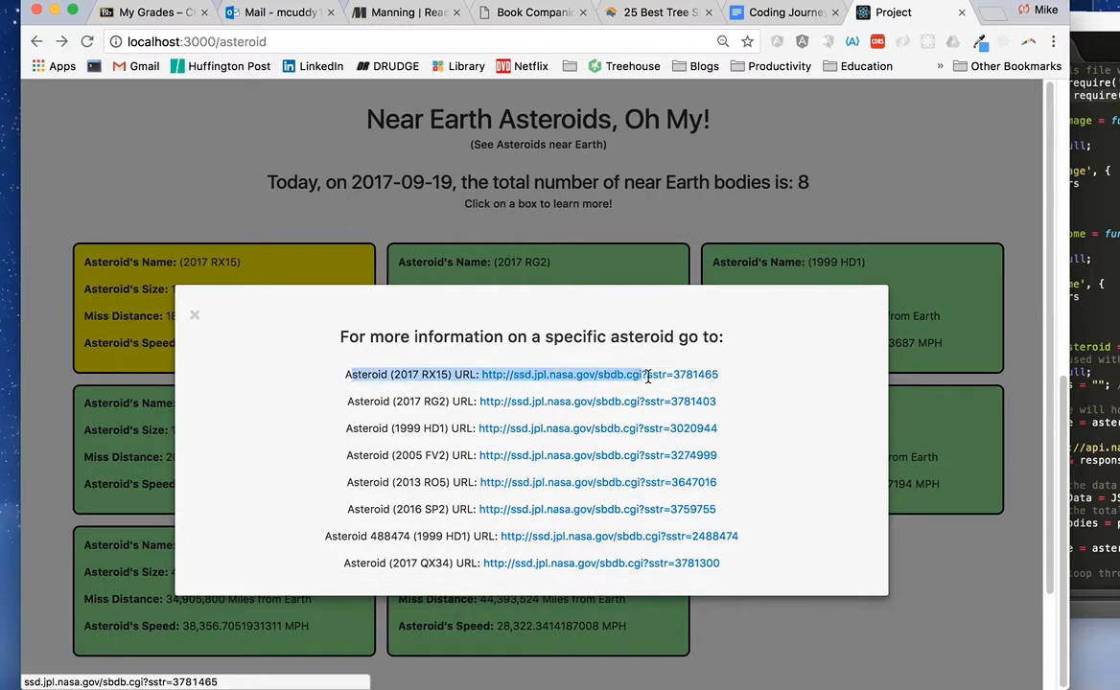
left_click(194, 314)
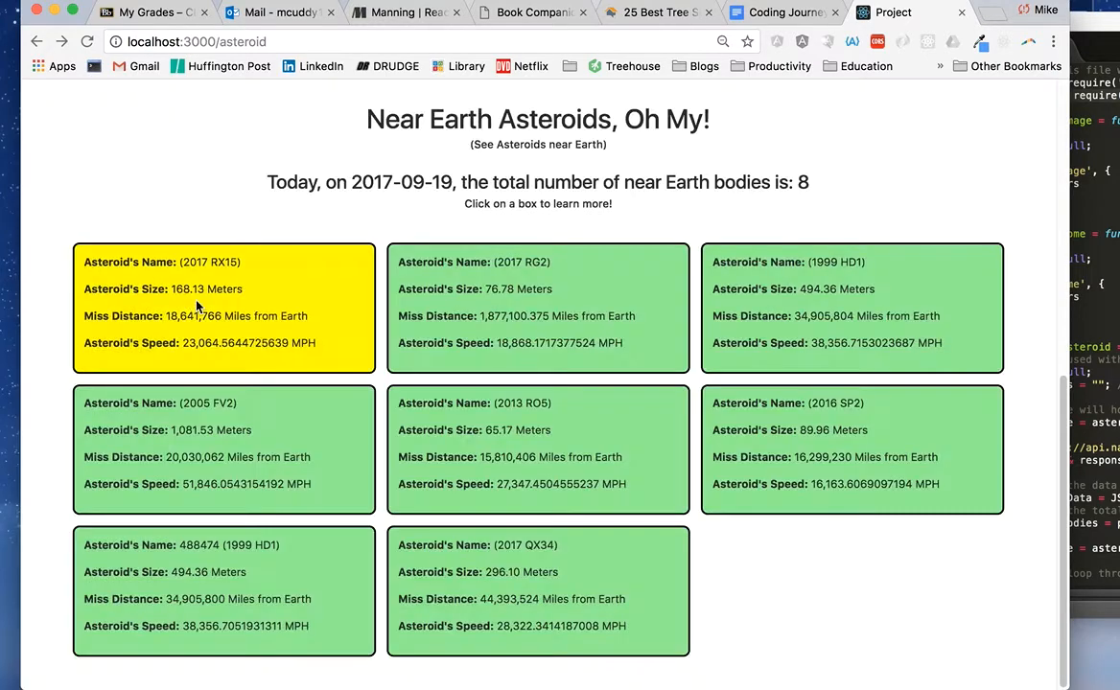
left_click(537, 307)
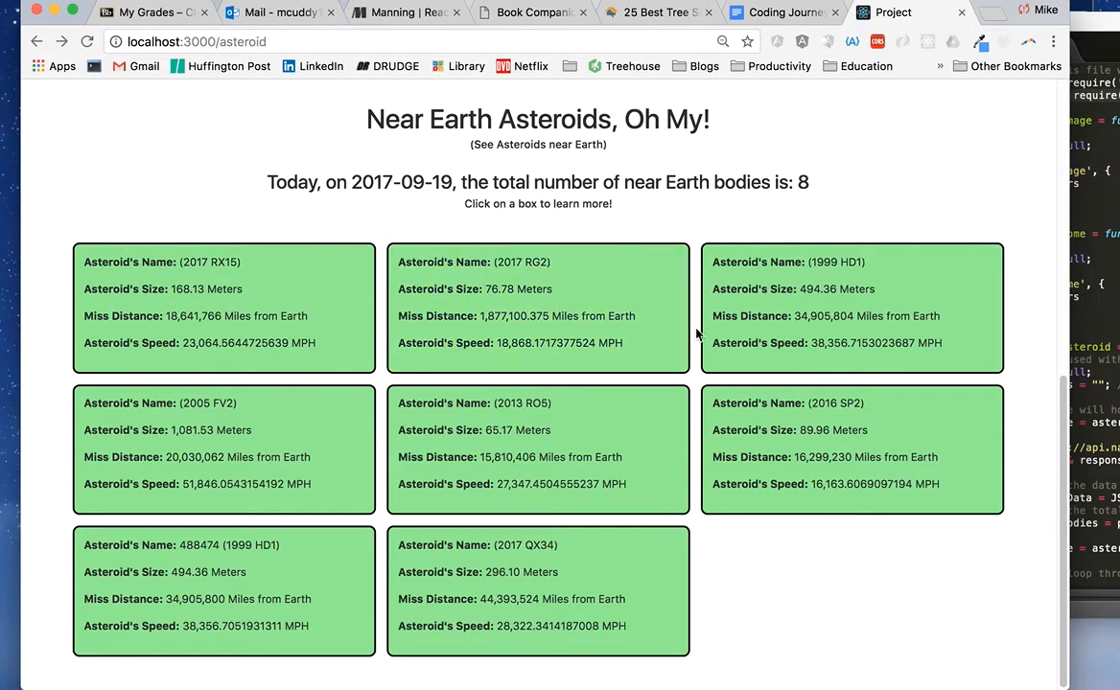
mouse_move(495, 414)
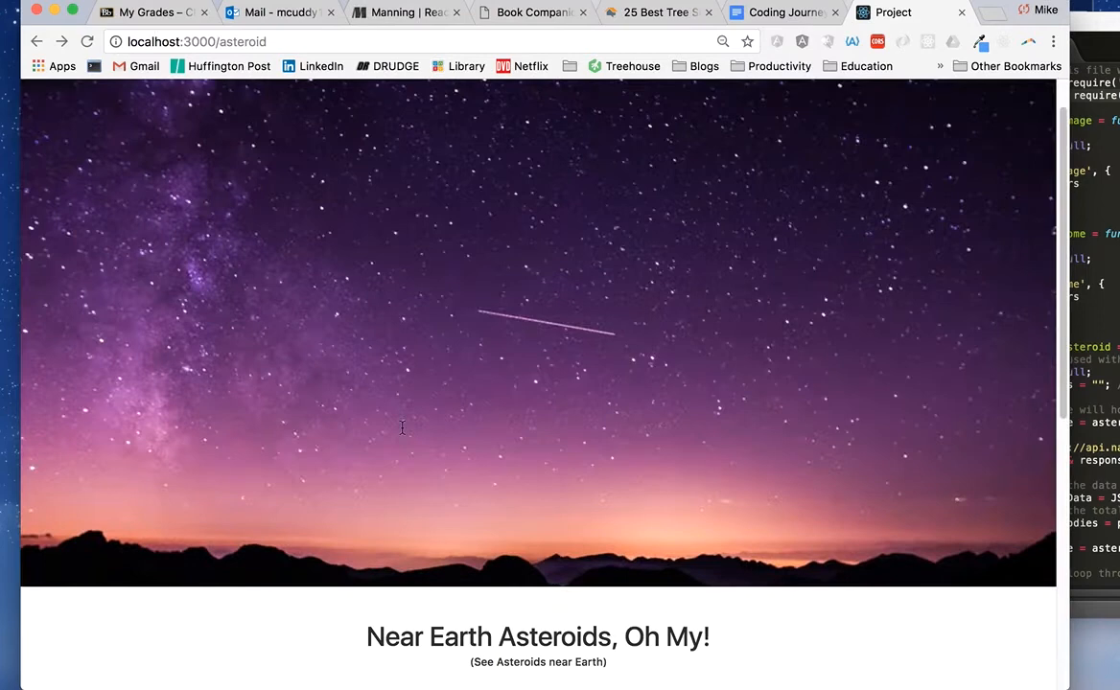
Step: Scroll down the asteroid page to the eight asteroid cards
scroll("down", 3)
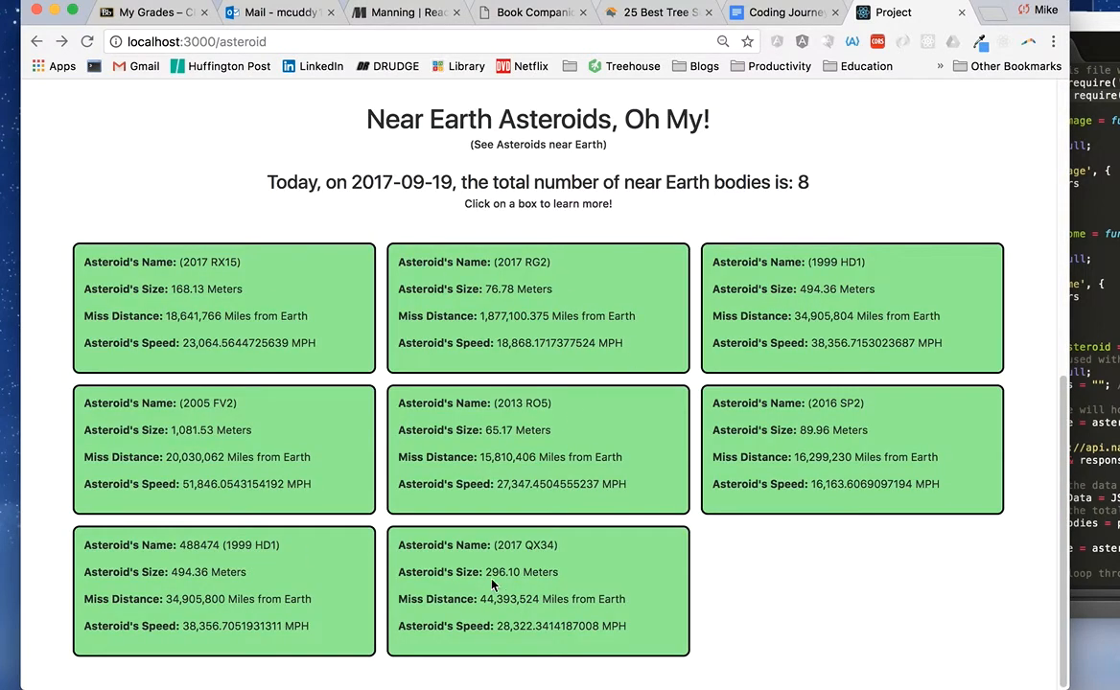
mouse_move(751, 623)
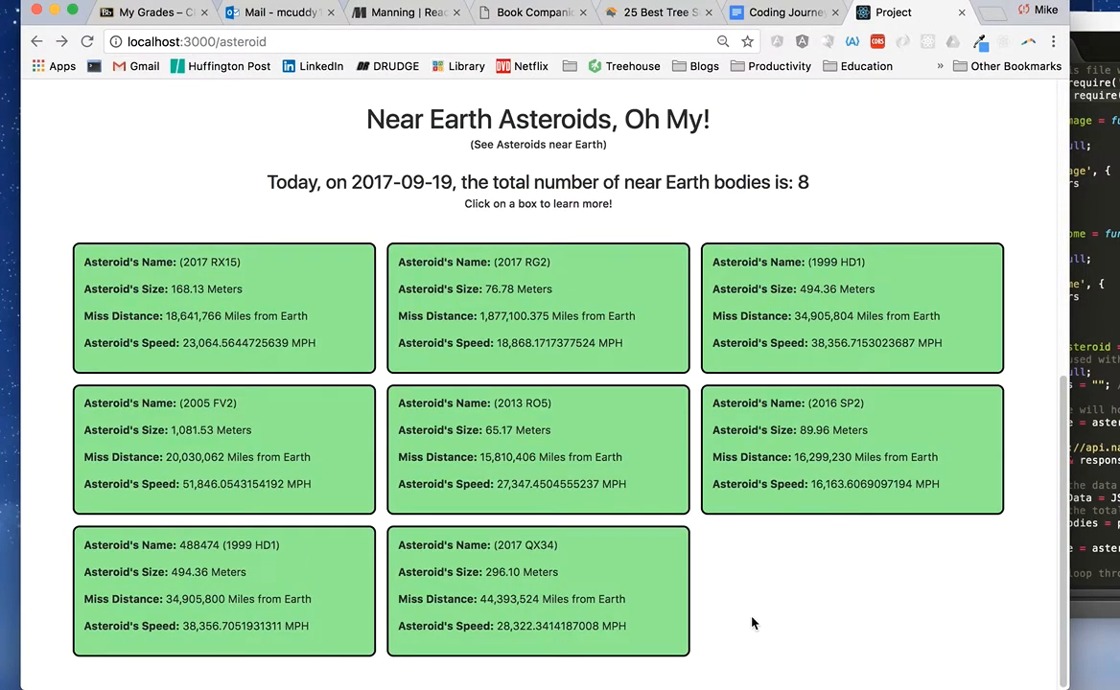
mouse_move(855, 648)
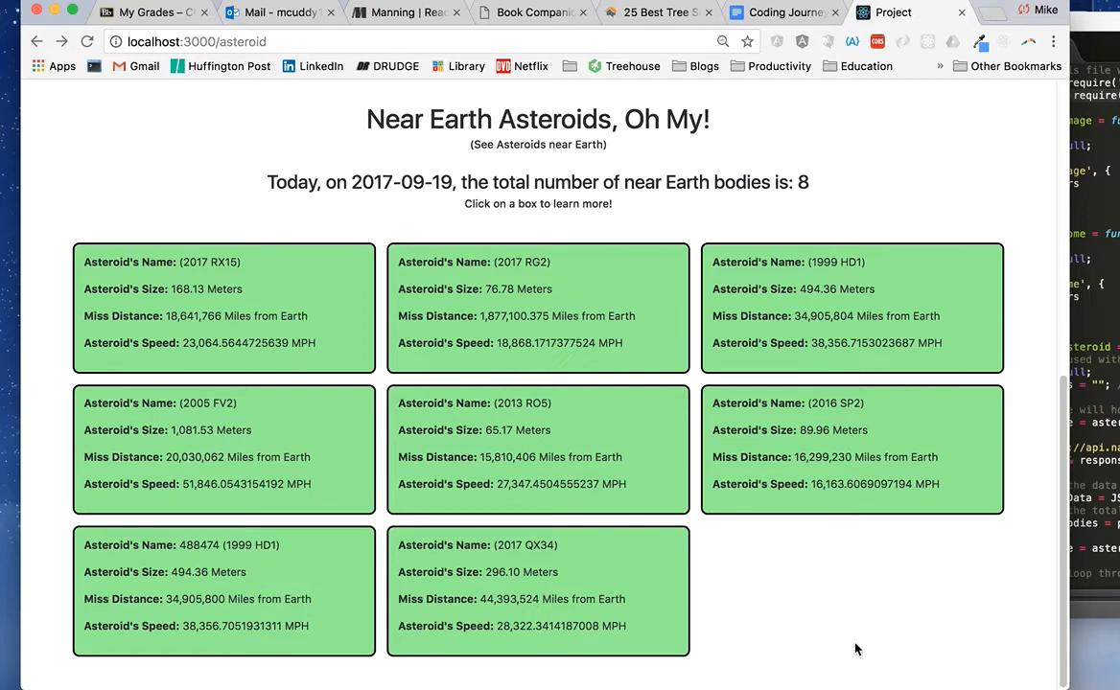
mouse_move(522, 301)
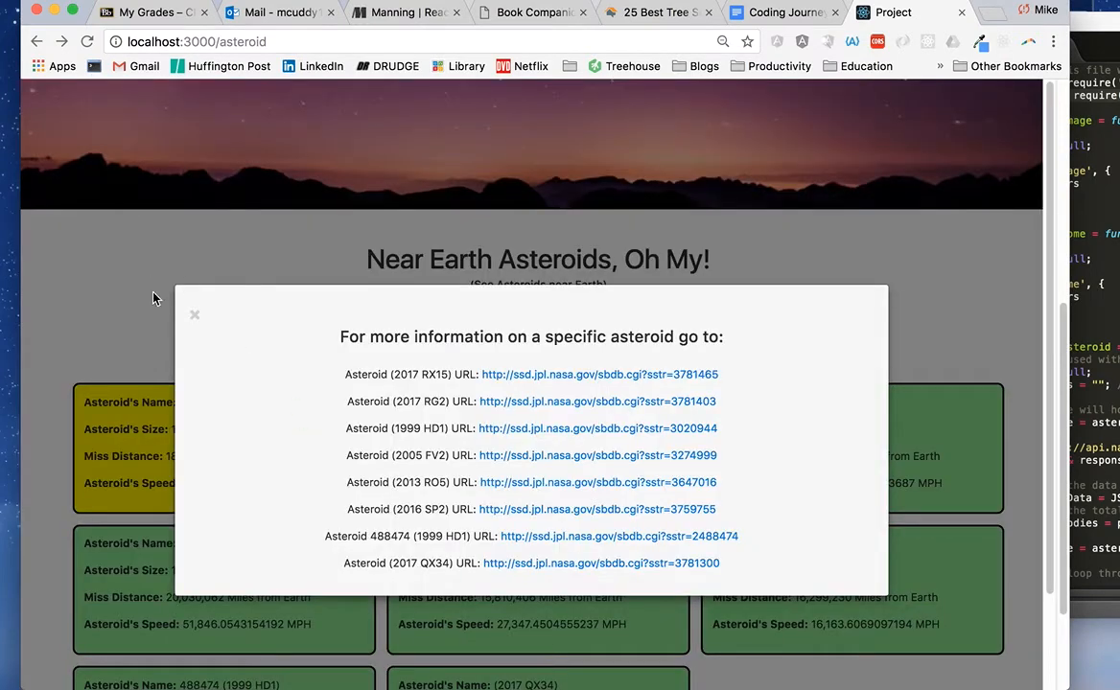
Step: Dismiss the JPL links modal and bring the main.js controller code forward
left_click(193, 315)
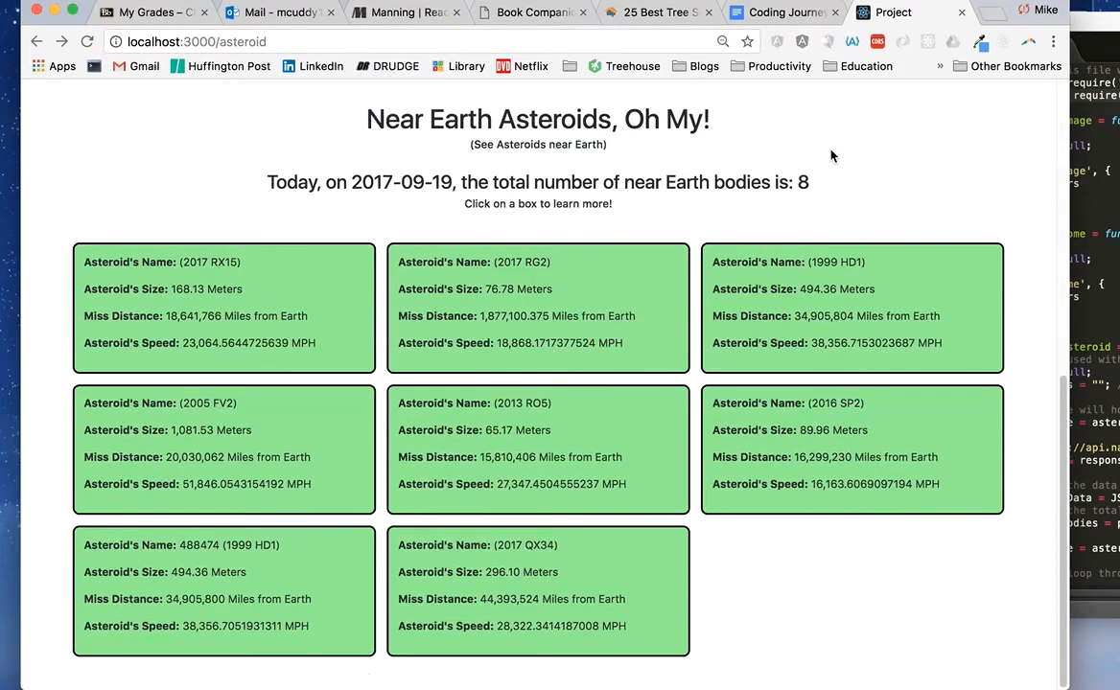
left_click(113, 96)
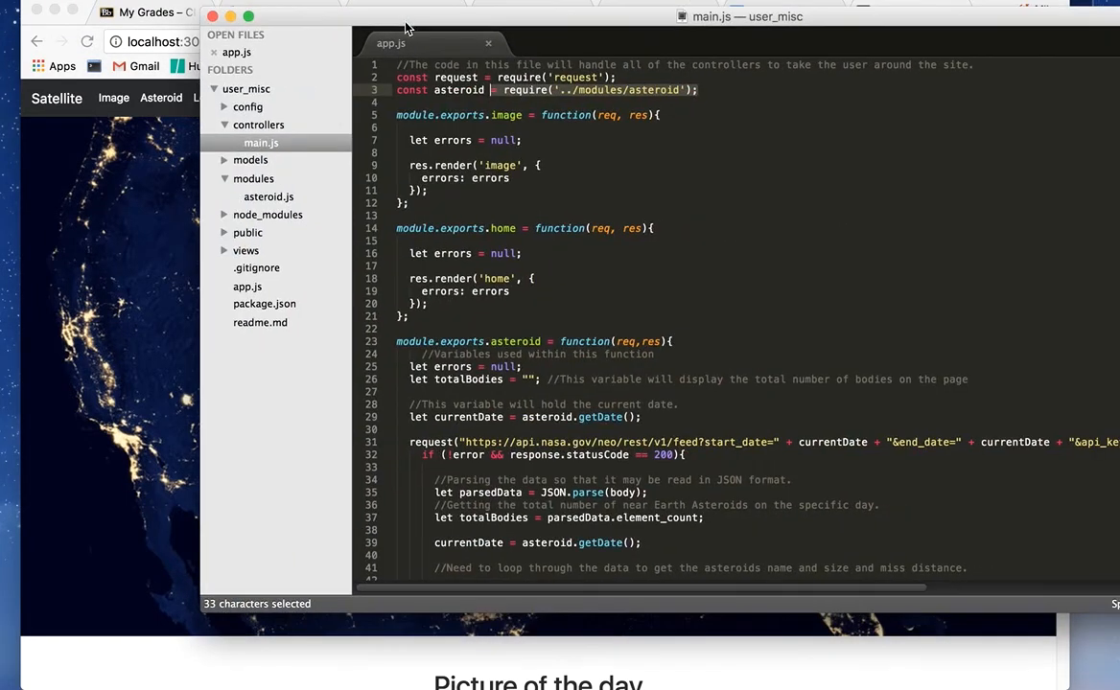
Step: Bring Chrome forward to the picture-of-the-day page with the NASA night-lights map
left_click(268, 196)
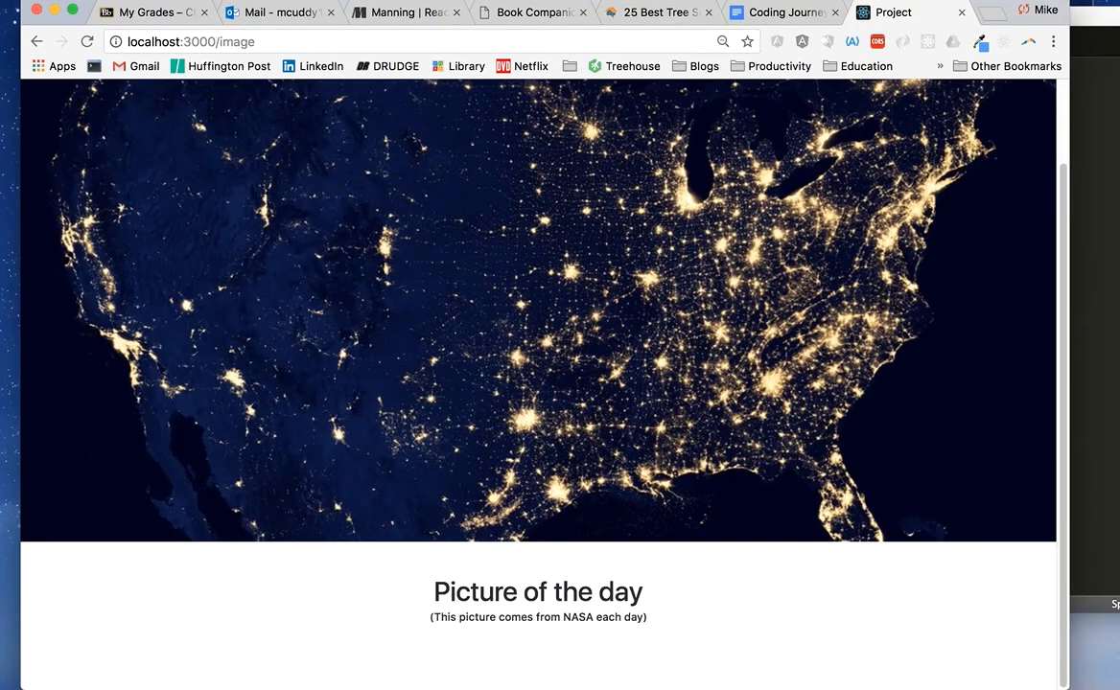
mouse_move(499, 316)
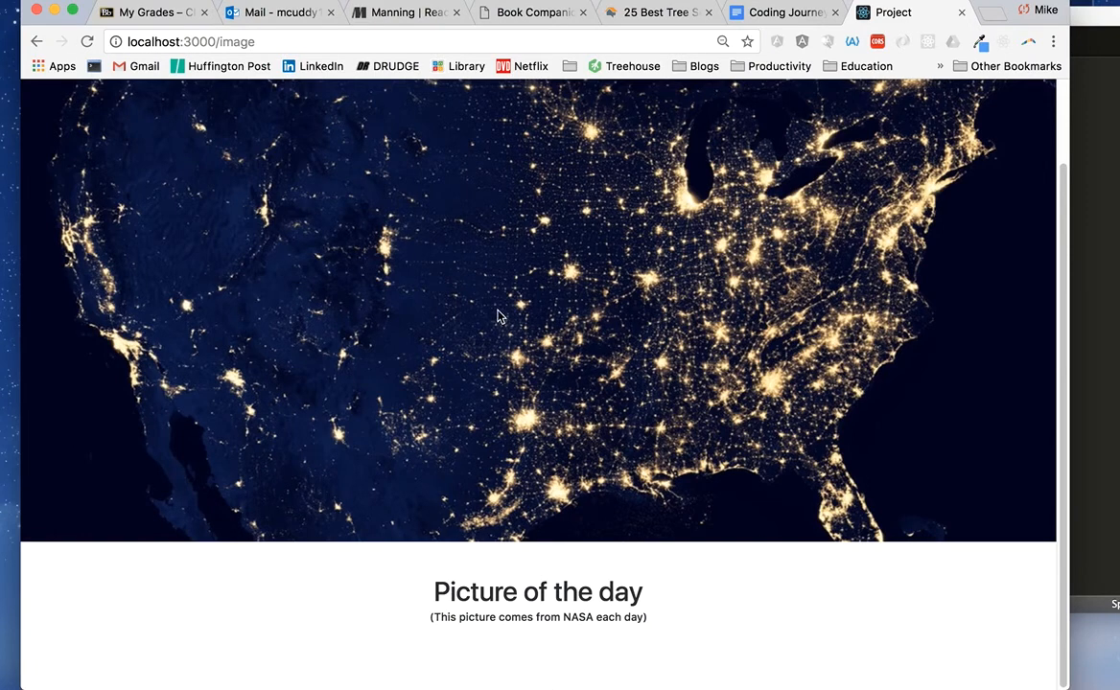
mouse_move(393, 586)
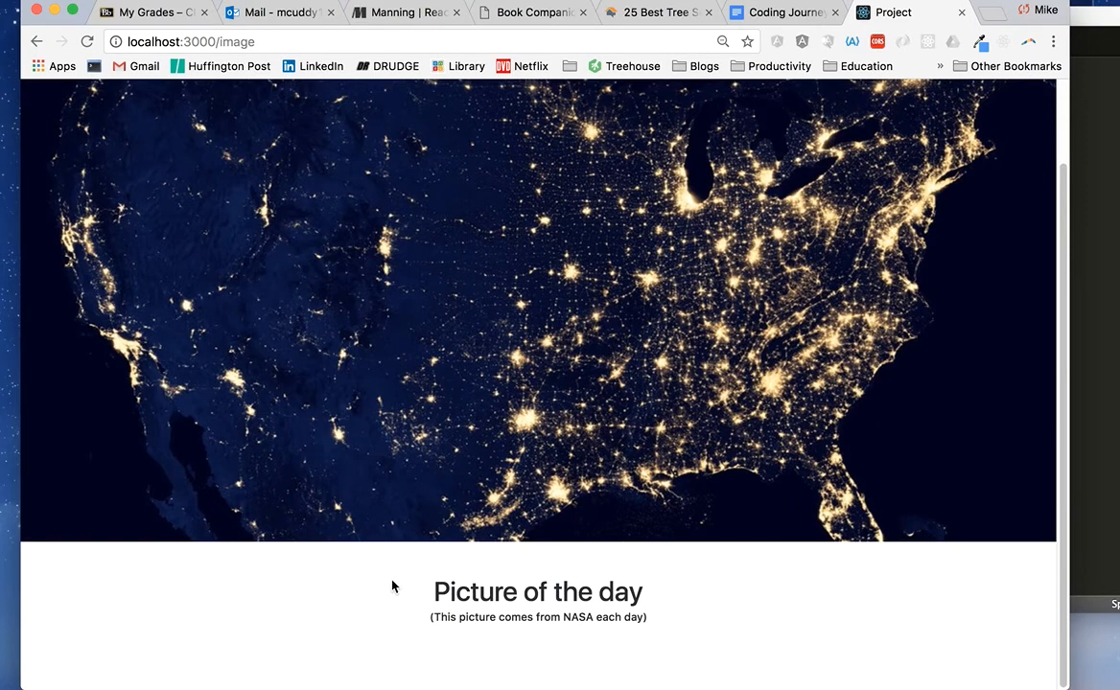
mouse_move(579, 299)
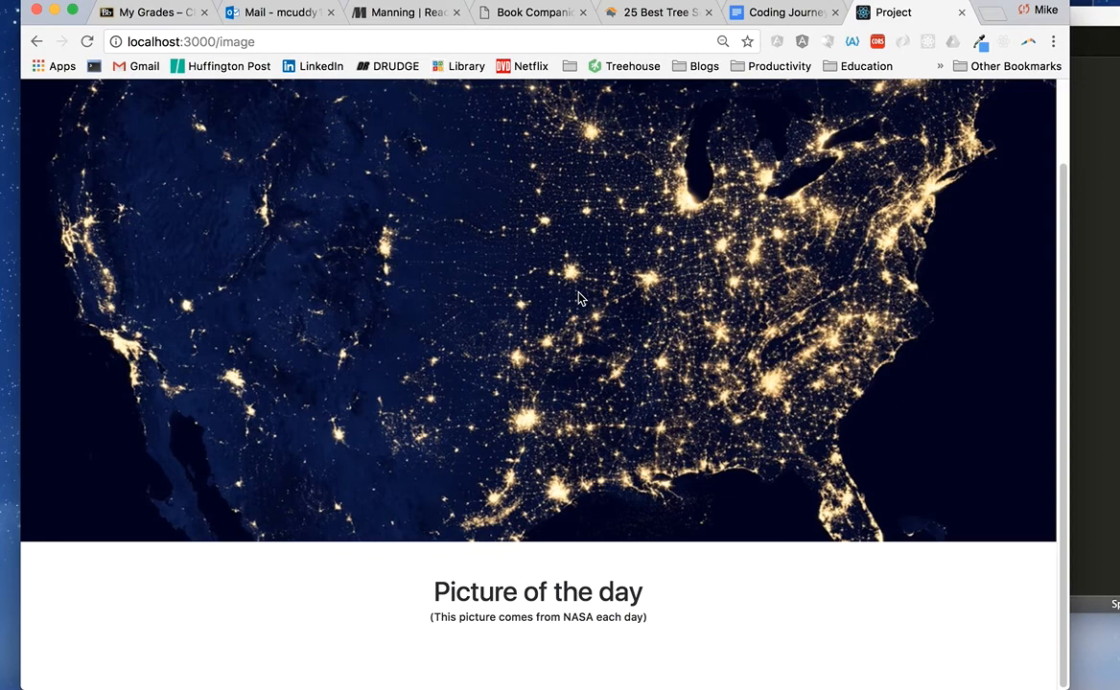
mouse_move(861, 123)
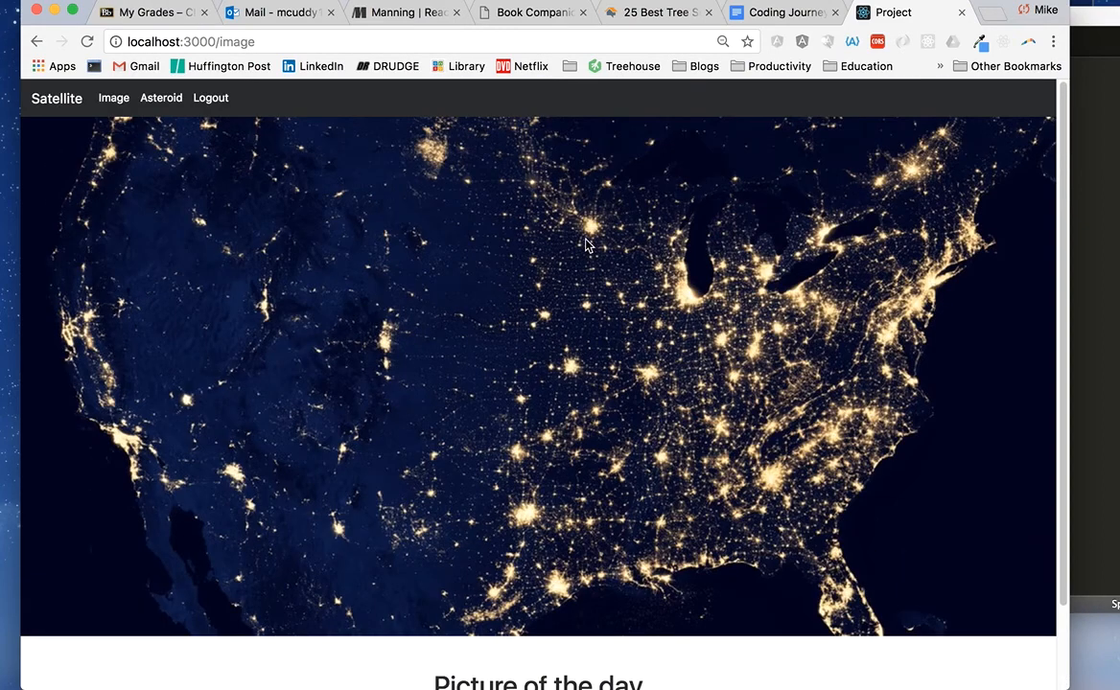
mouse_move(733, 157)
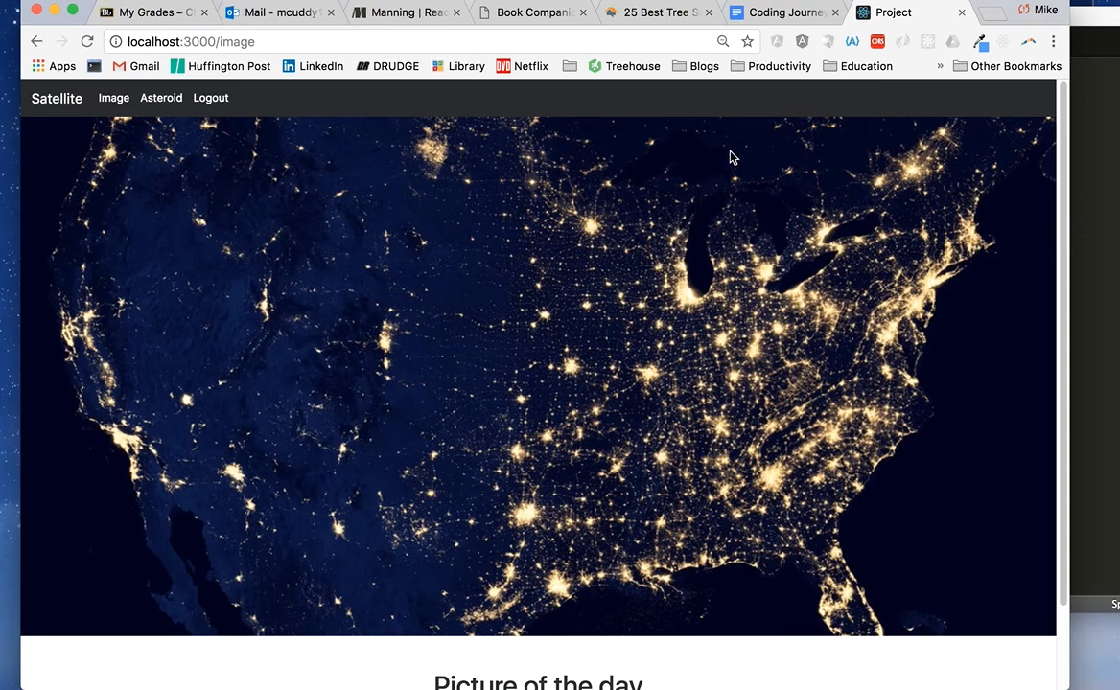
mouse_move(746, 38)
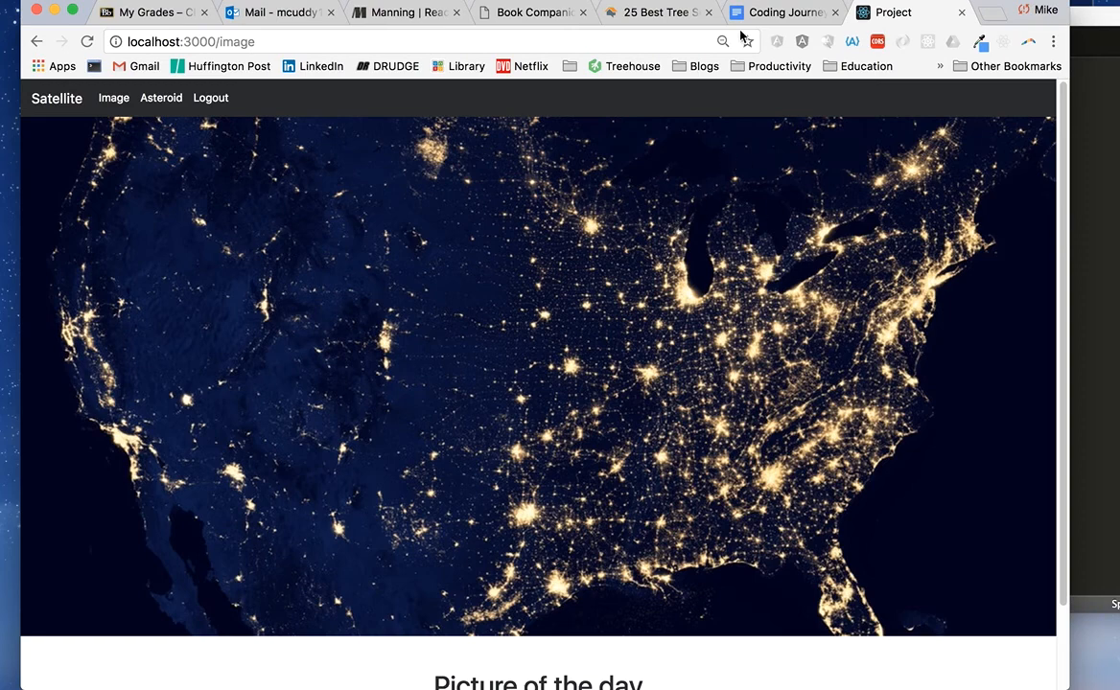